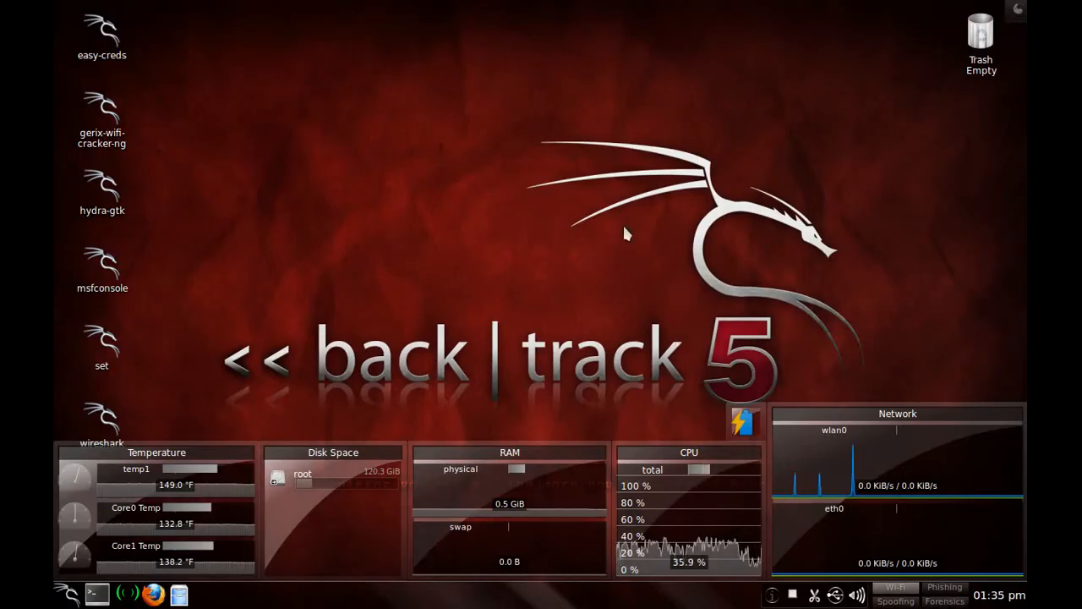
{"action": "mouse_move", "coordinate": [602, 223]}
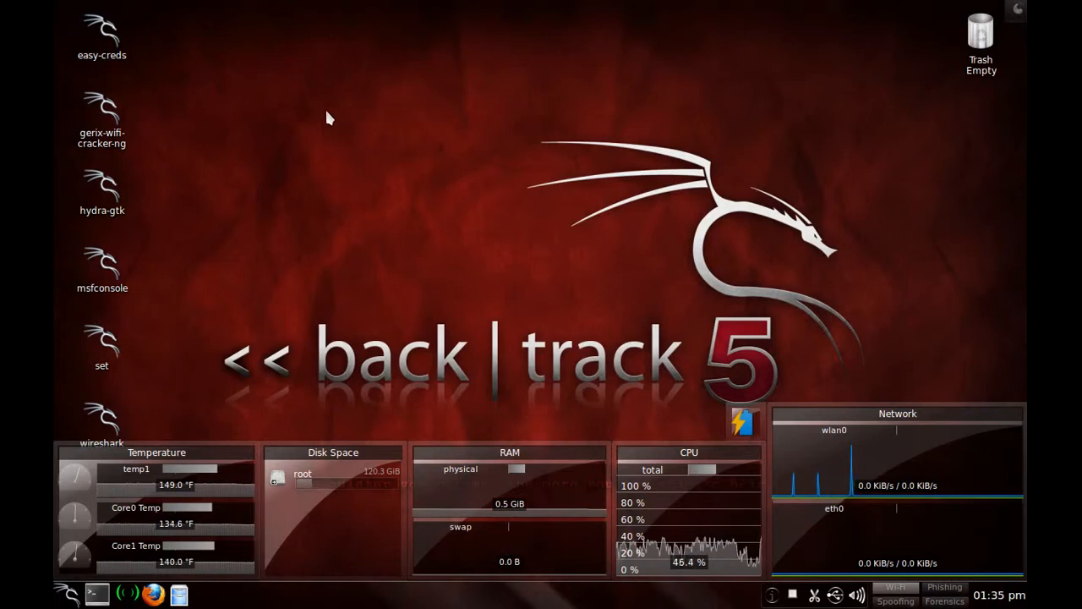
{"action": "mouse_move", "coordinate": [362, 159]}
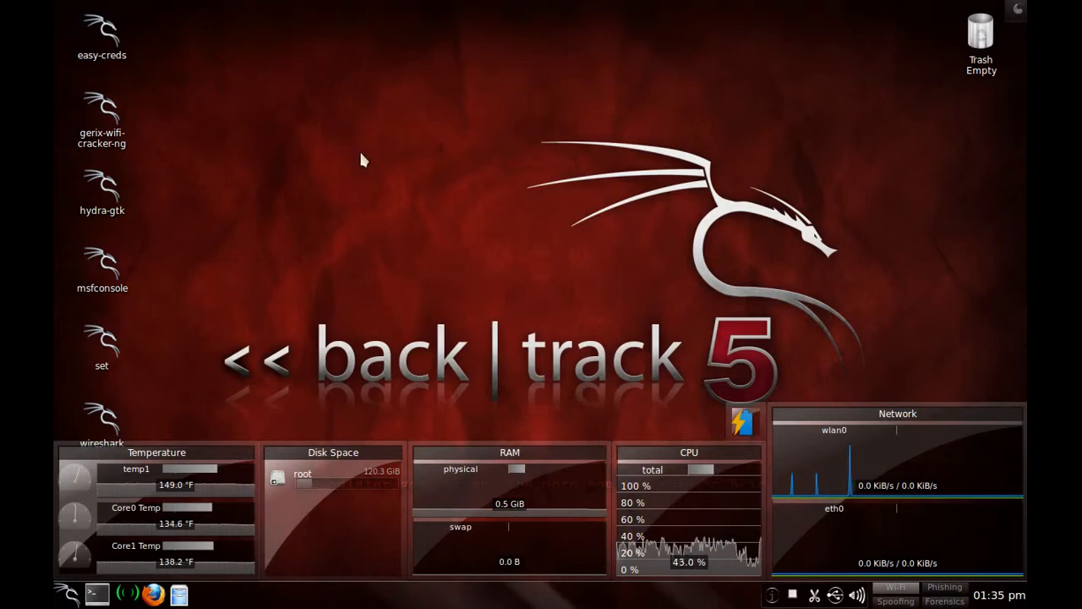
{"action": "mouse_move", "coordinate": [527, 247]}
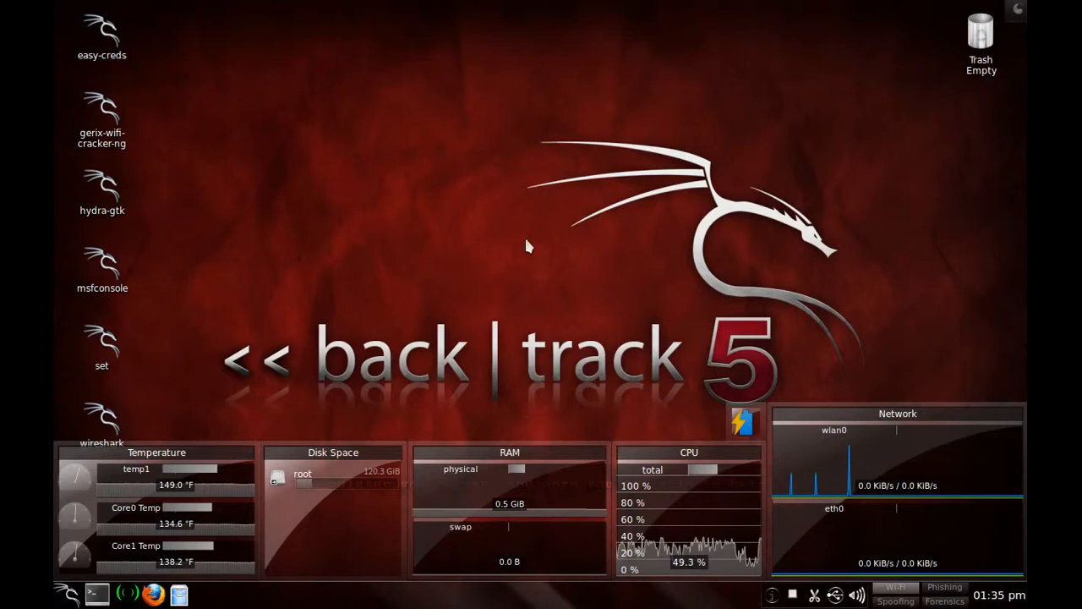
{"action": "mouse_move", "coordinate": [502, 294]}
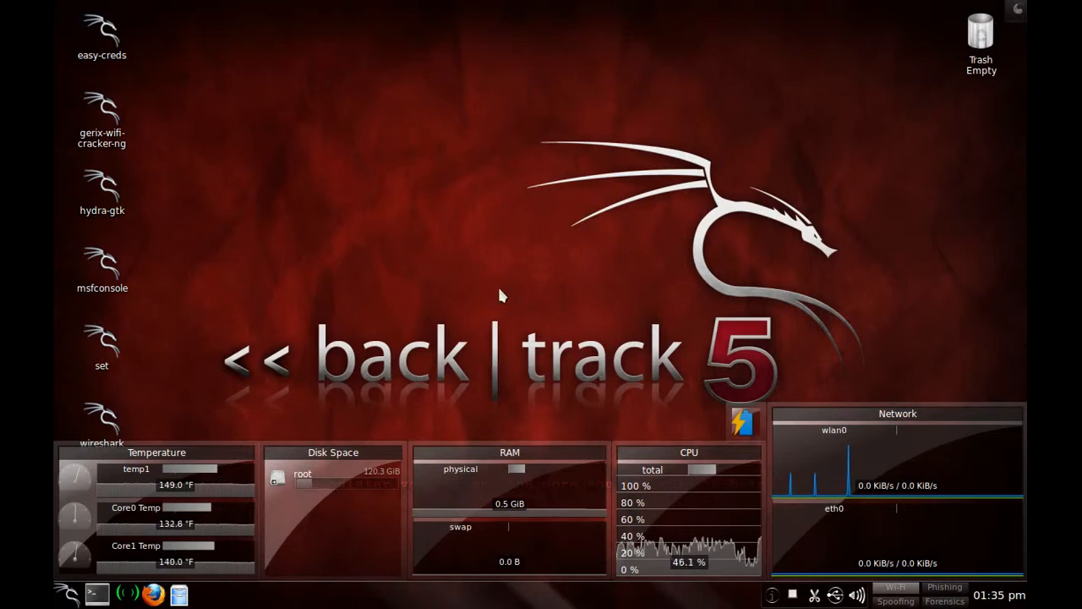
{"action": "mouse_move", "coordinate": [492, 196]}
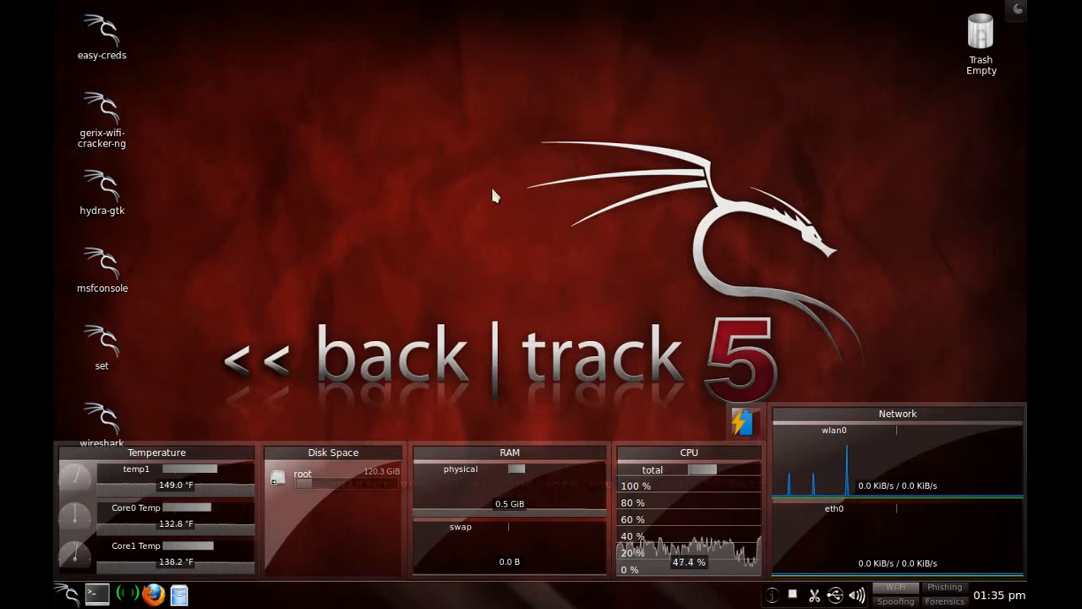
{"action": "mouse_move", "coordinate": [422, 391]}
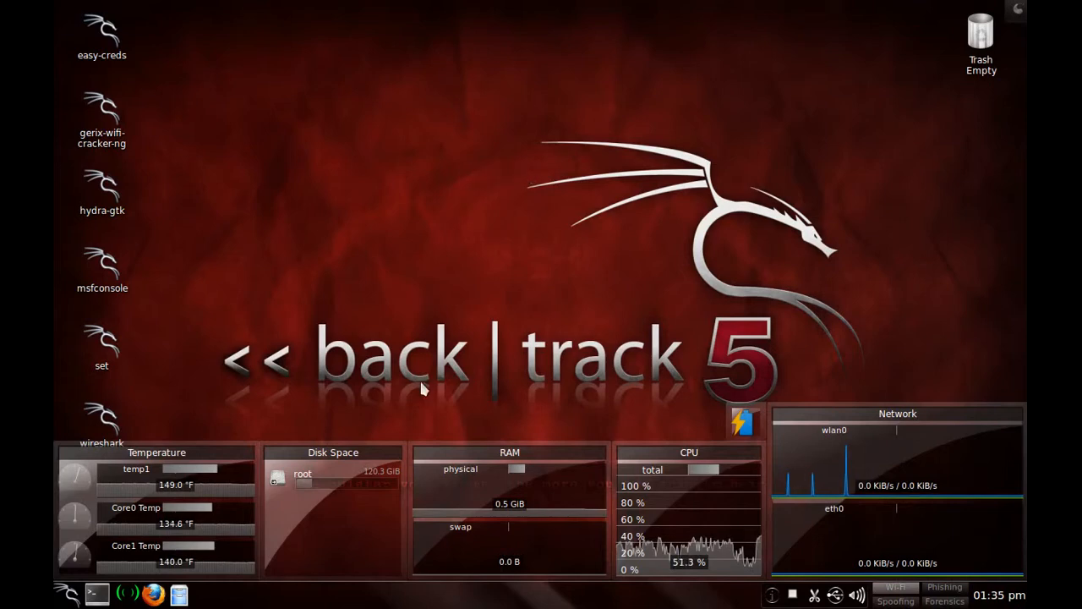
- Browse the Multimedia menu in the application launcher, then start a Konsole root terminal
{"action": "left_click", "coordinate": [64, 589]}
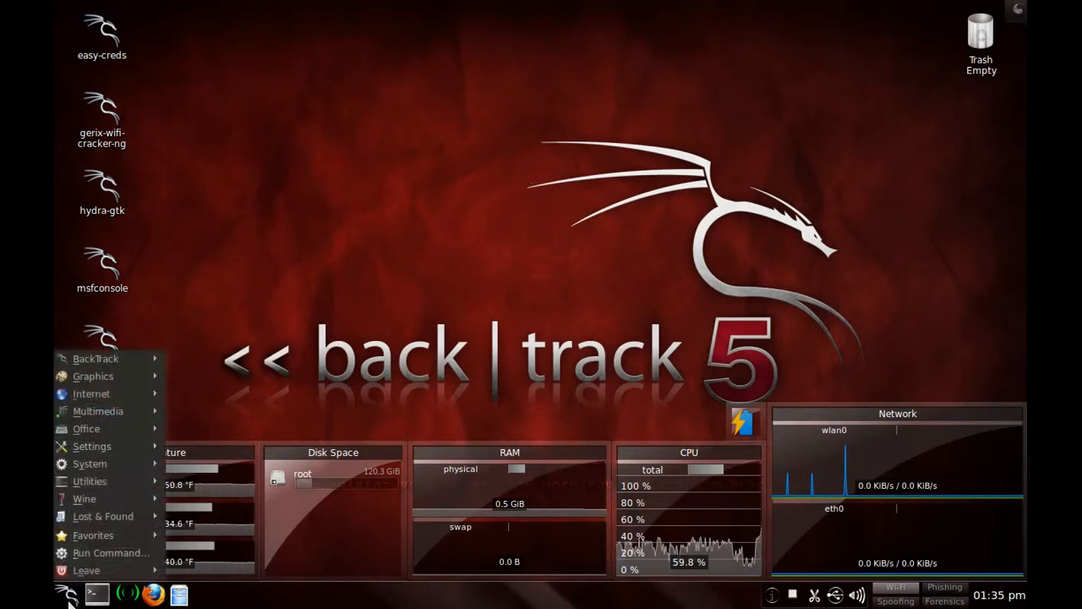
{"action": "left_click", "coordinate": [98, 411]}
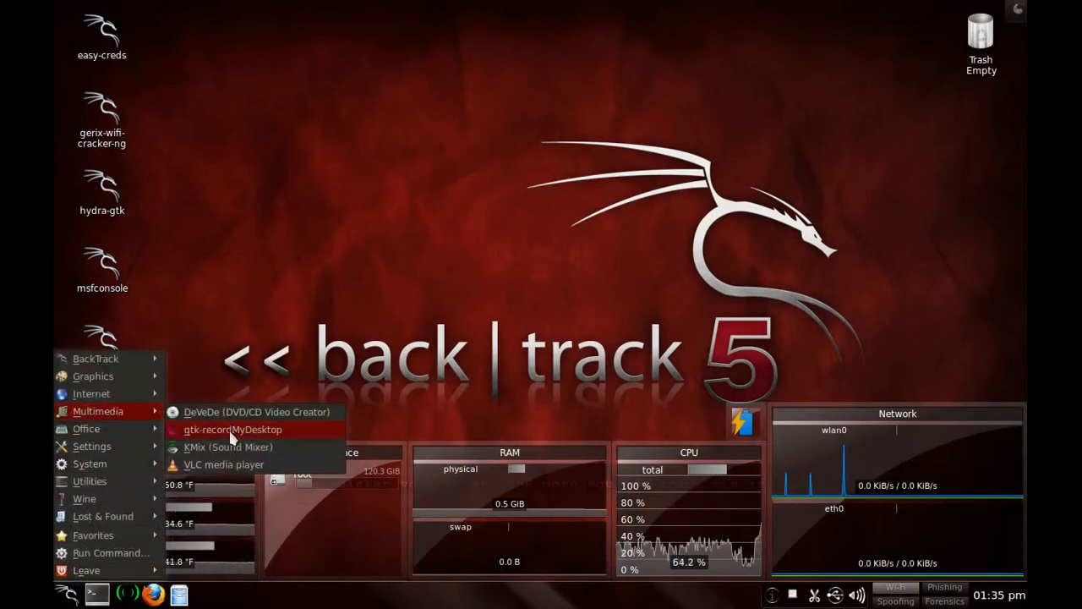
{"action": "mouse_move", "coordinate": [255, 446]}
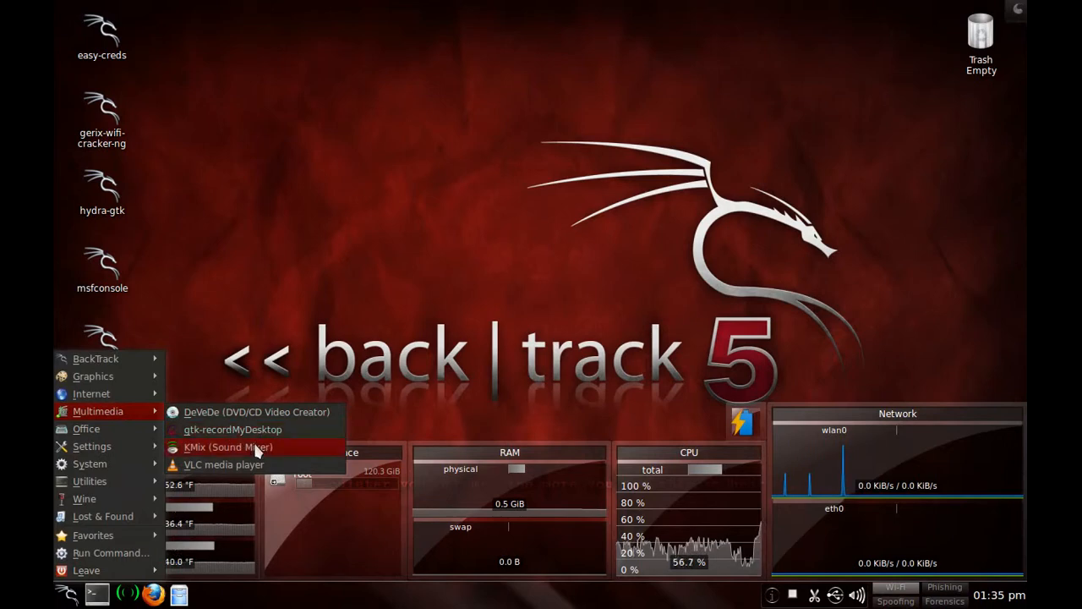
{"action": "mouse_move", "coordinate": [293, 449]}
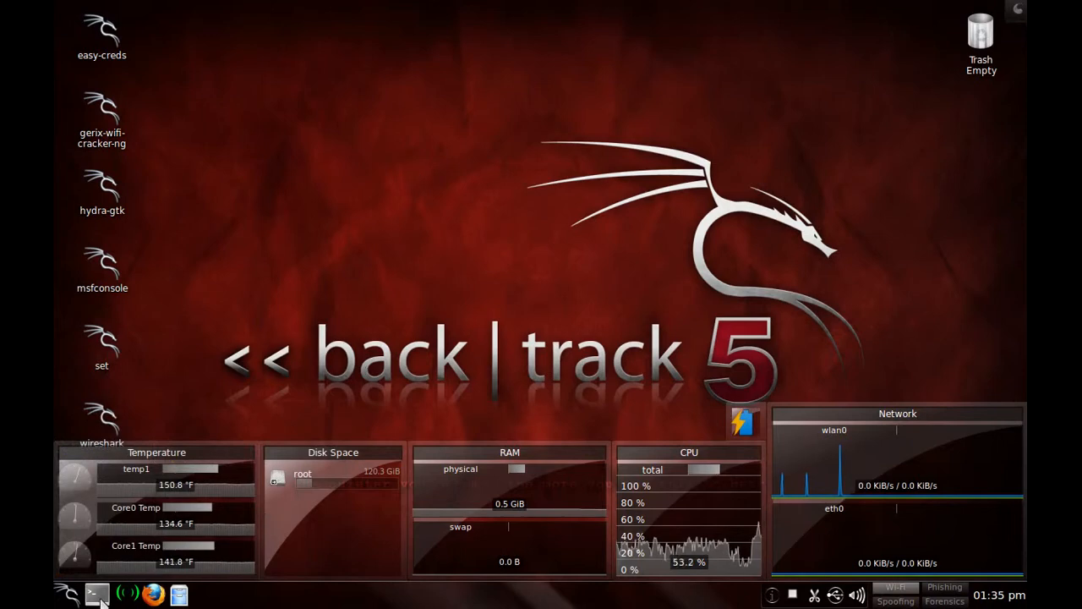
{"action": "left_click", "coordinate": [94, 590]}
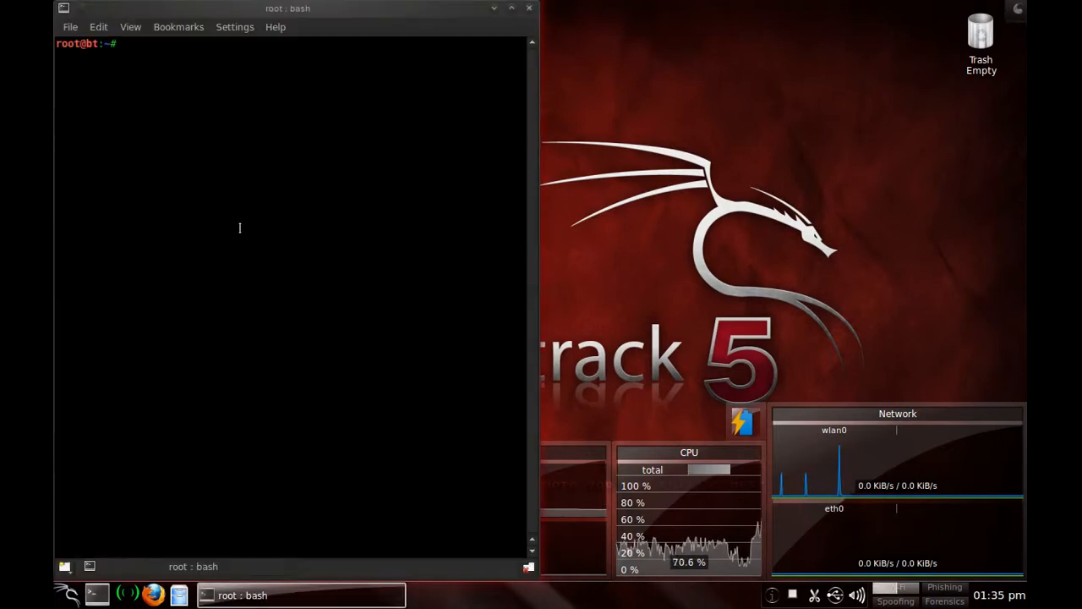
- Enter 'apt-get install gtk-recordmydesktop' at the root prompt
{"action": "type", "text": "p"}
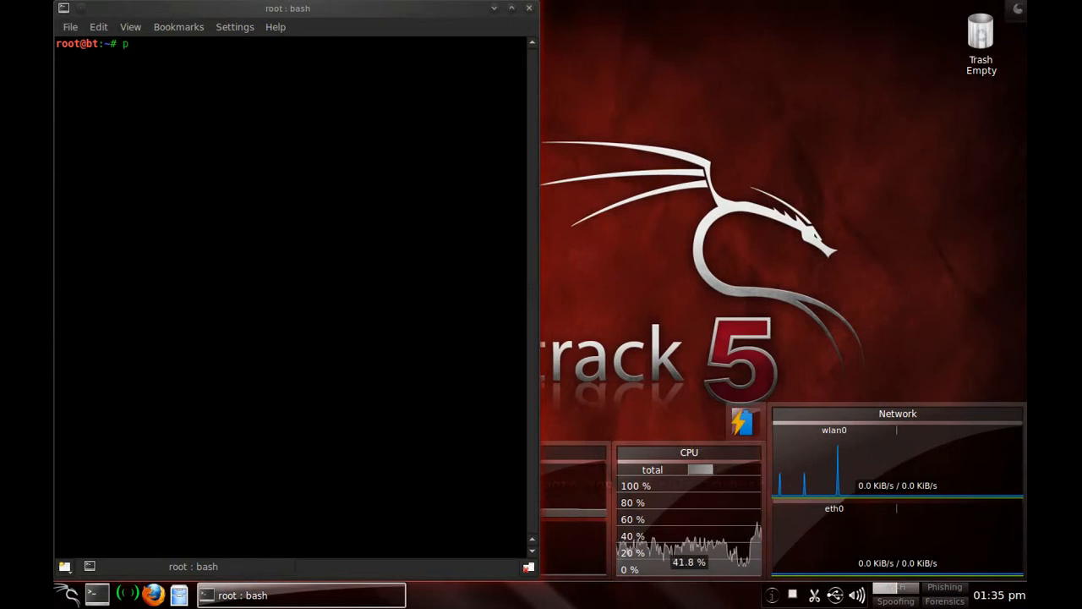
{"action": "type", "text": "apt-get insta"}
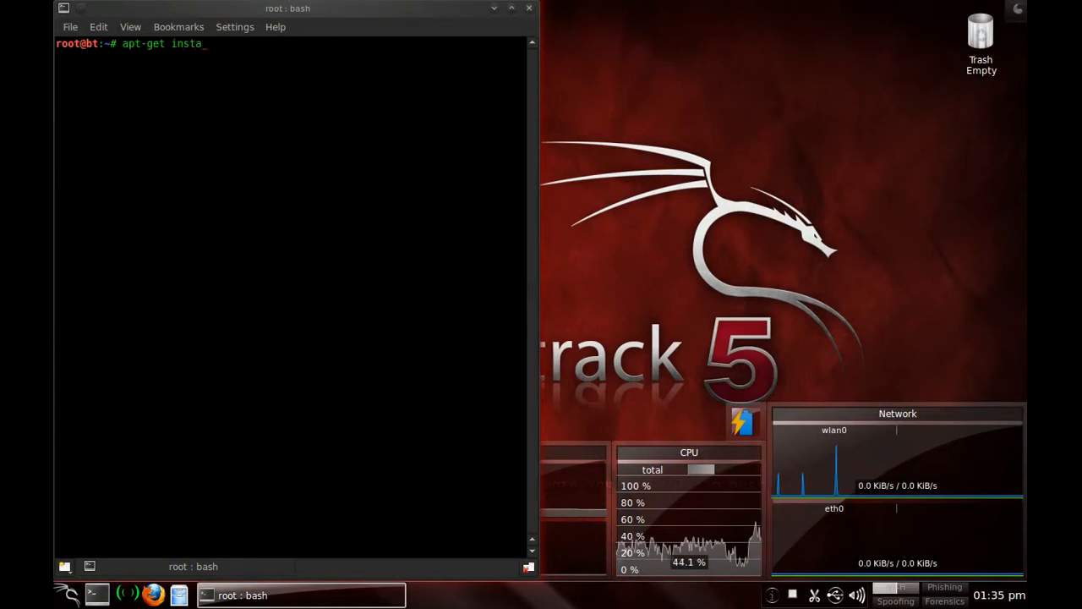
{"action": "type", "text": "ll gt"}
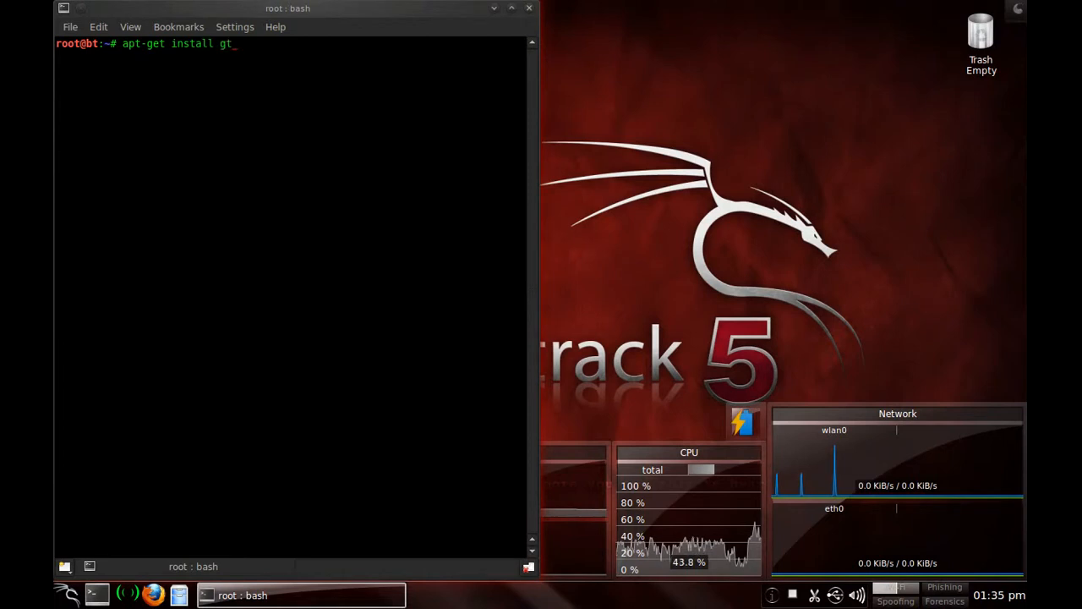
{"action": "type", "text": "k-rec"}
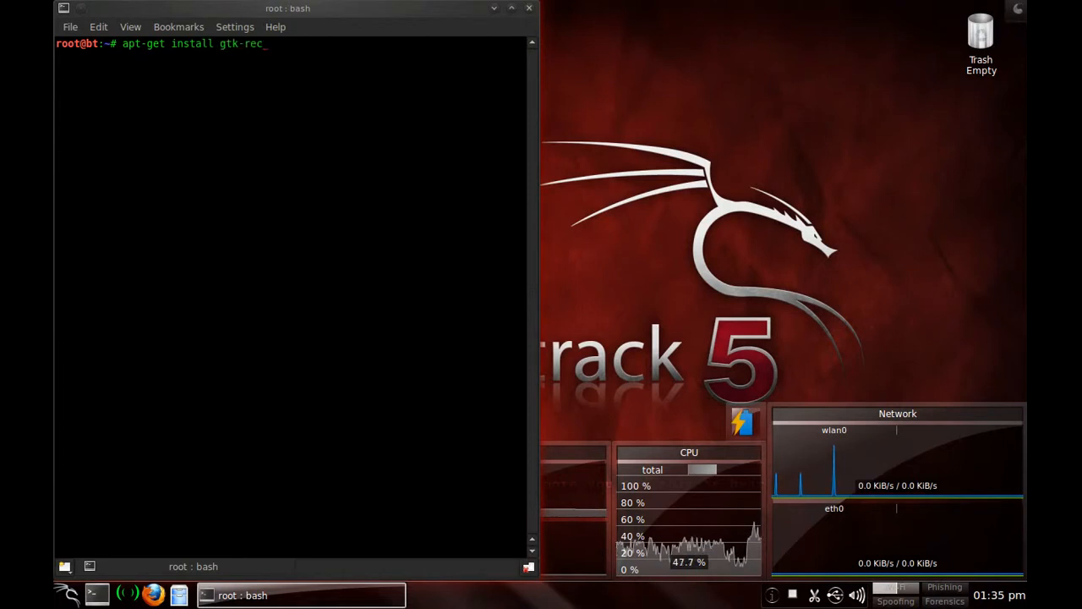
{"action": "type", "text": "ordmyde"}
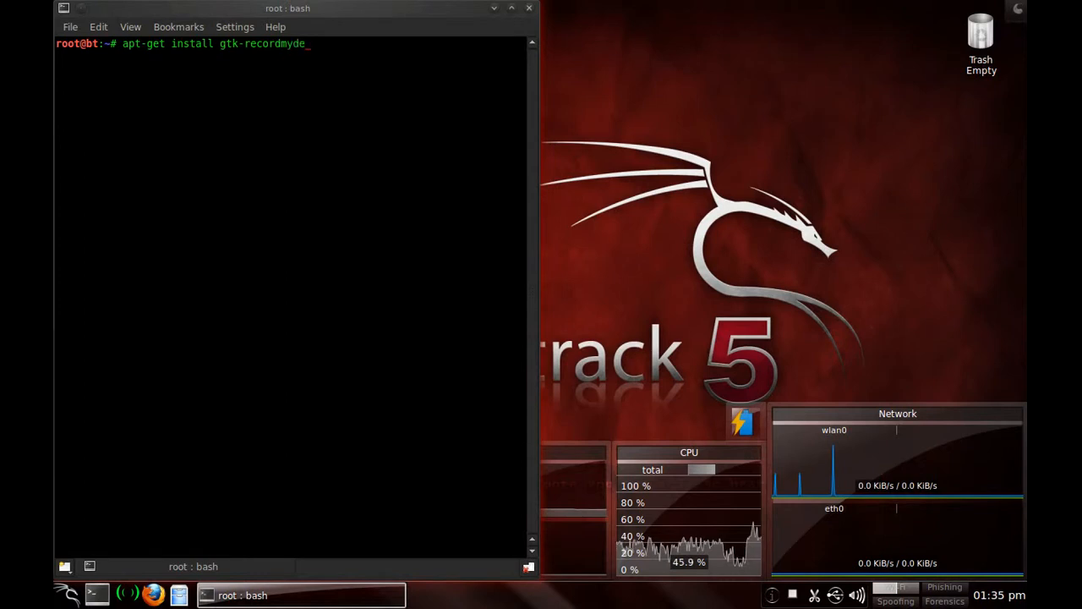
{"action": "type", "text": "sktop"}
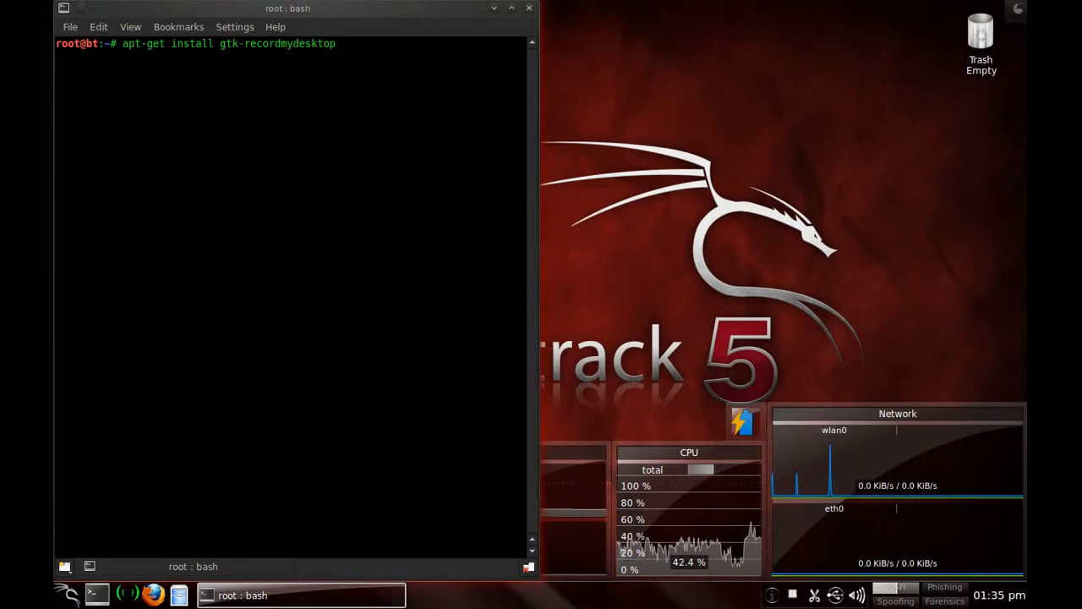
{"action": "mouse_move", "coordinate": [593, 11]}
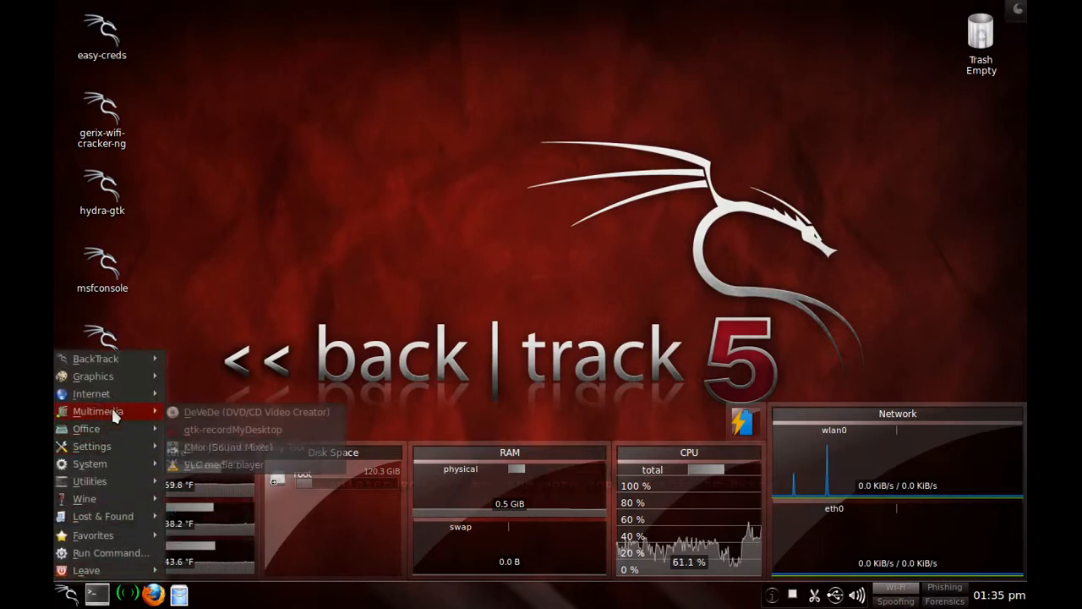
{"action": "mouse_move", "coordinate": [203, 422]}
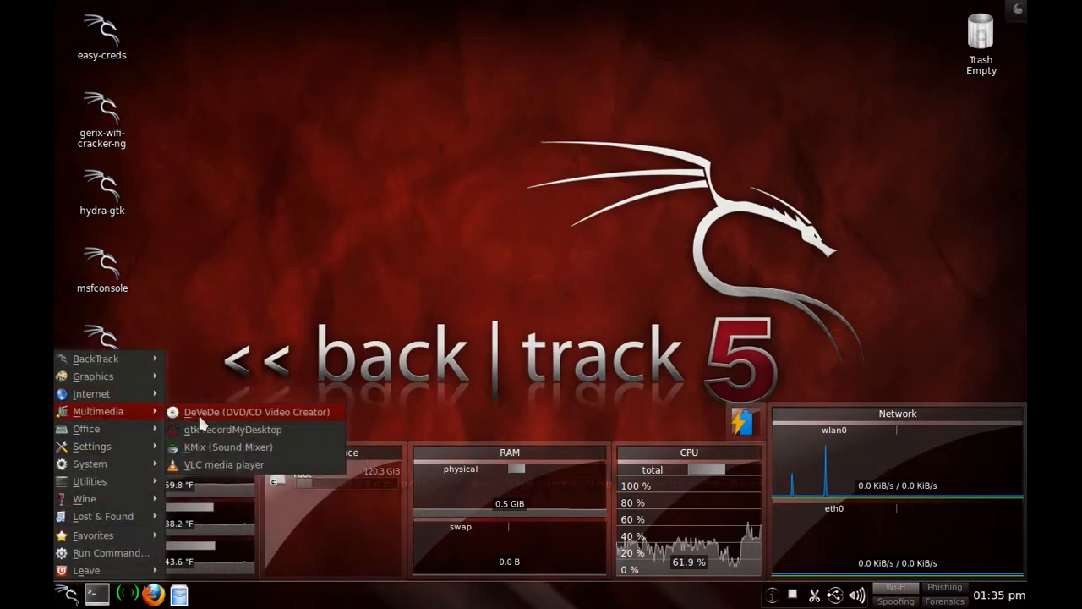
- Launch gtk-recordMyDesktop from Multimedia and show its Advanced window on the Files tab
{"action": "left_click", "coordinate": [233, 430]}
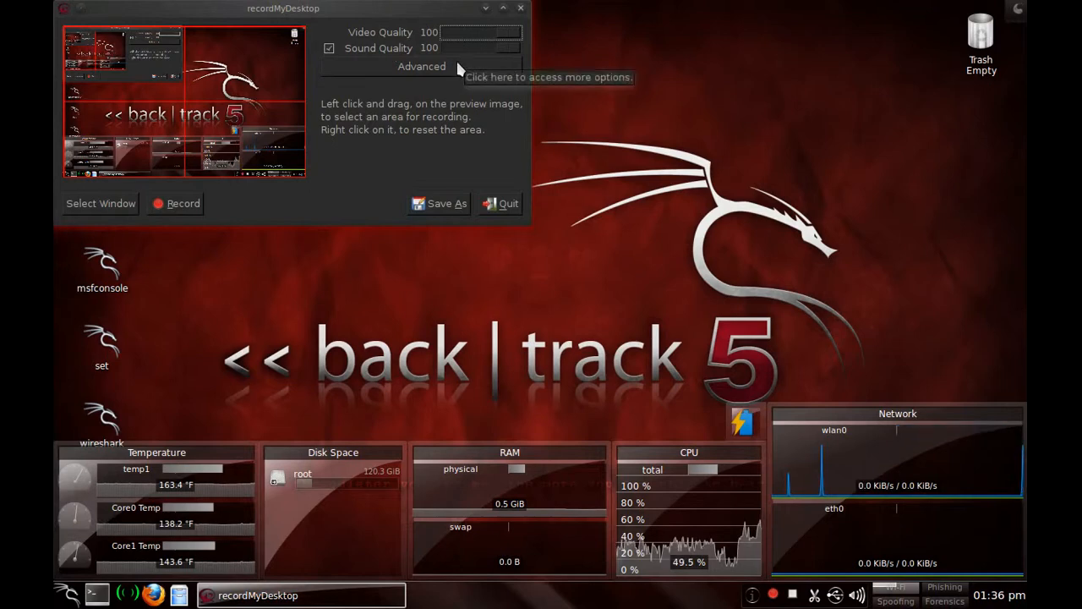
{"action": "left_click", "coordinate": [421, 66]}
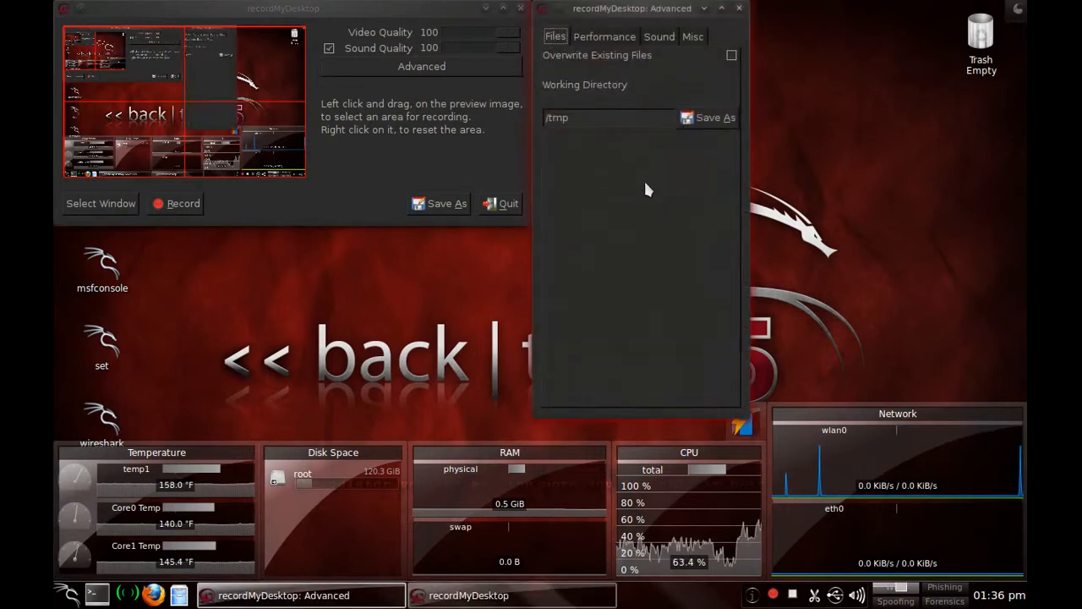
- Show the Performance settings with 15 frames per second, Encode On the Fly and Quick Subsampling
{"action": "left_click", "coordinate": [603, 37]}
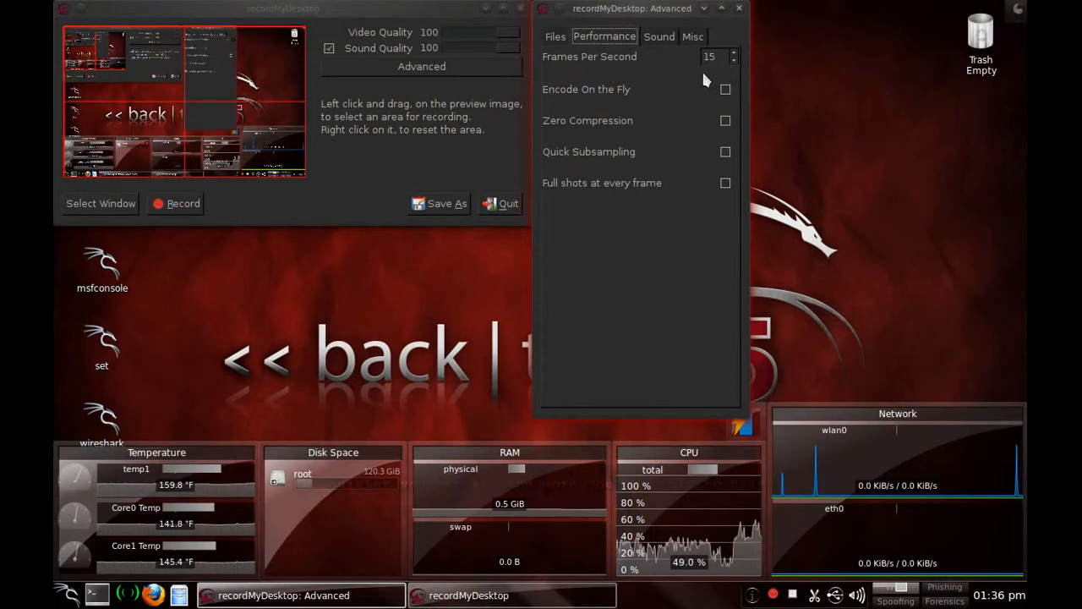
{"action": "mouse_move", "coordinate": [704, 92]}
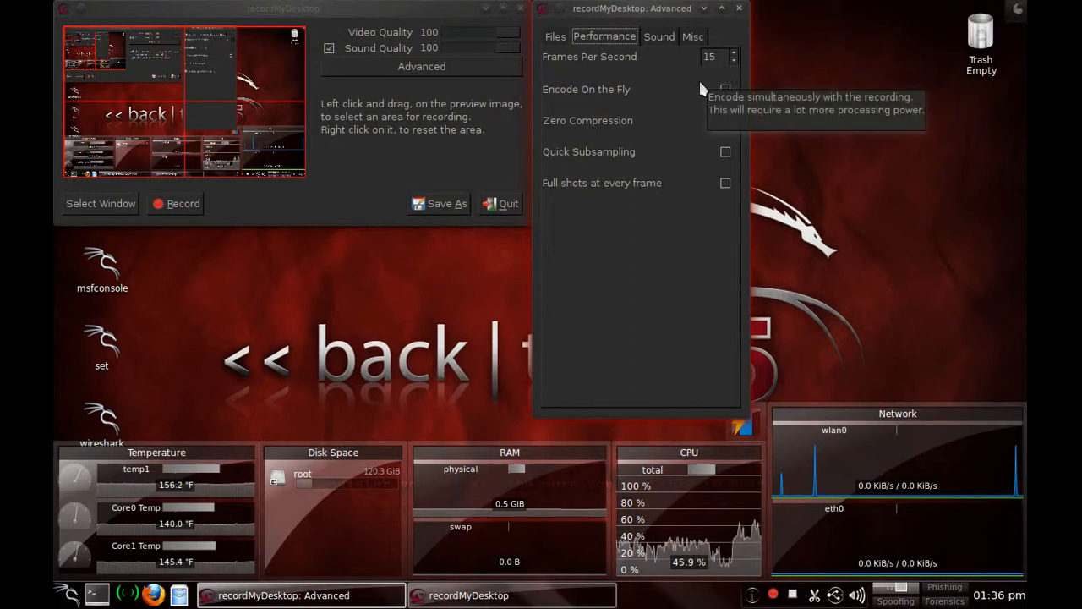
{"action": "mouse_move", "coordinate": [684, 71]}
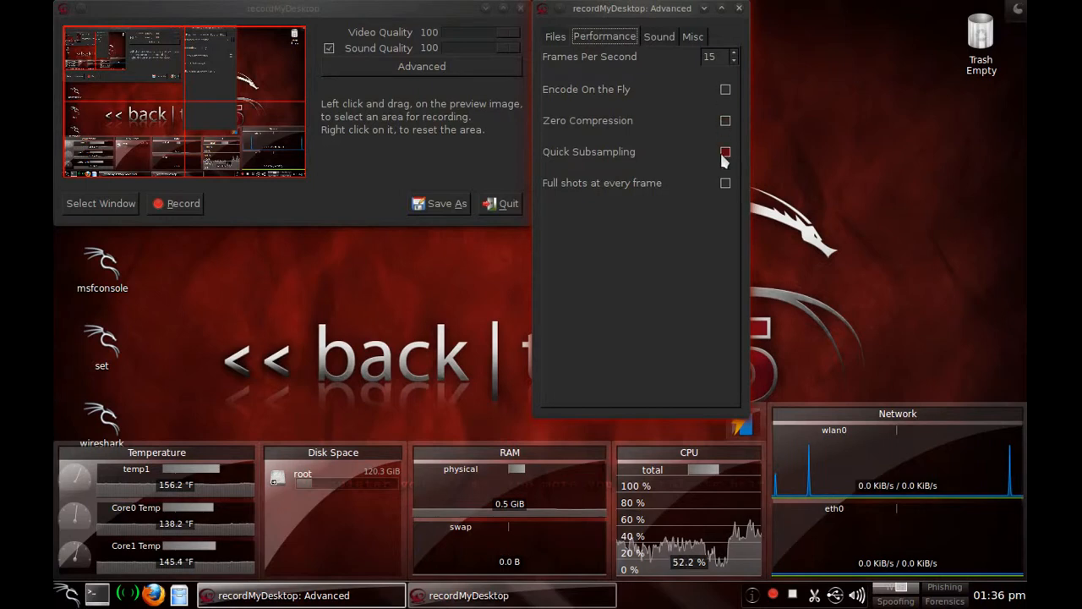
- Show the Sound capture settings: 1 channel, 22050 frequency, device hw:0,0
{"action": "left_click", "coordinate": [659, 37]}
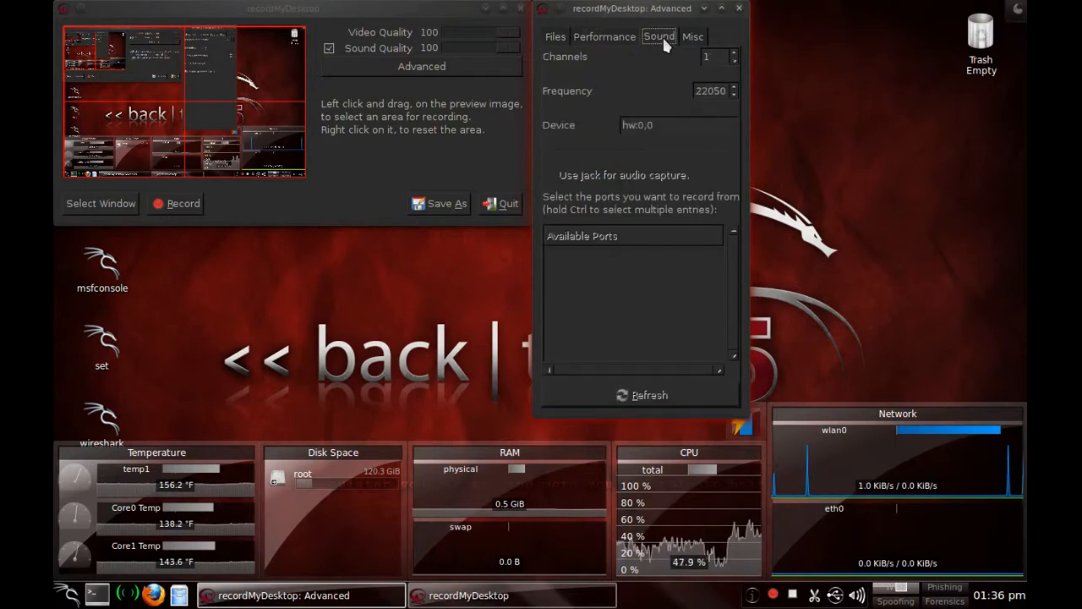
{"action": "mouse_move", "coordinate": [684, 64]}
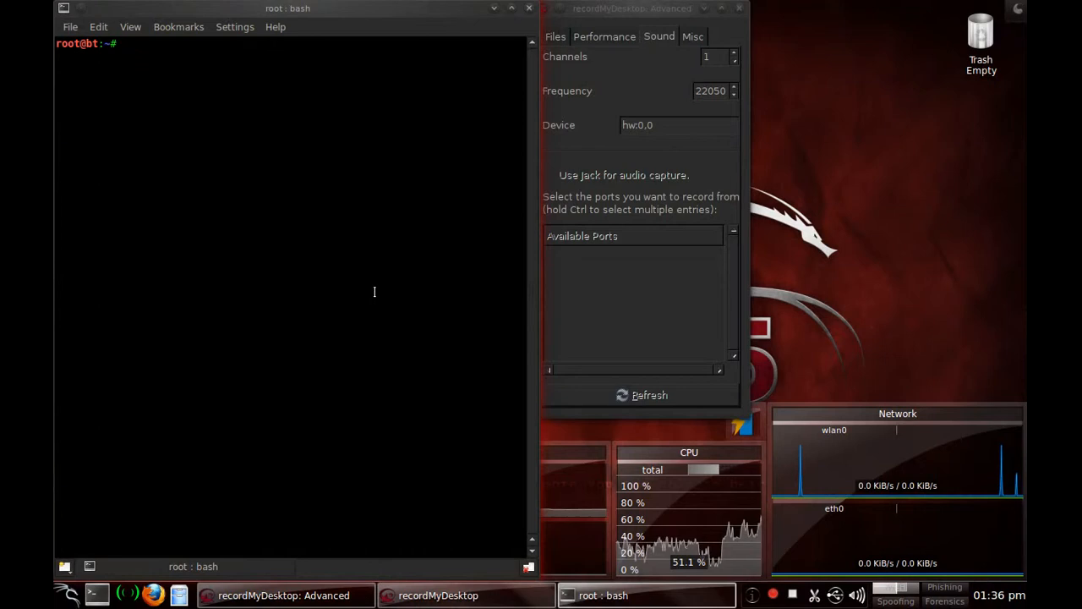
- Run 'asound -l' in Konsole to list audio devices; the shell reports command not found
{"action": "type", "text": "asound -l"}
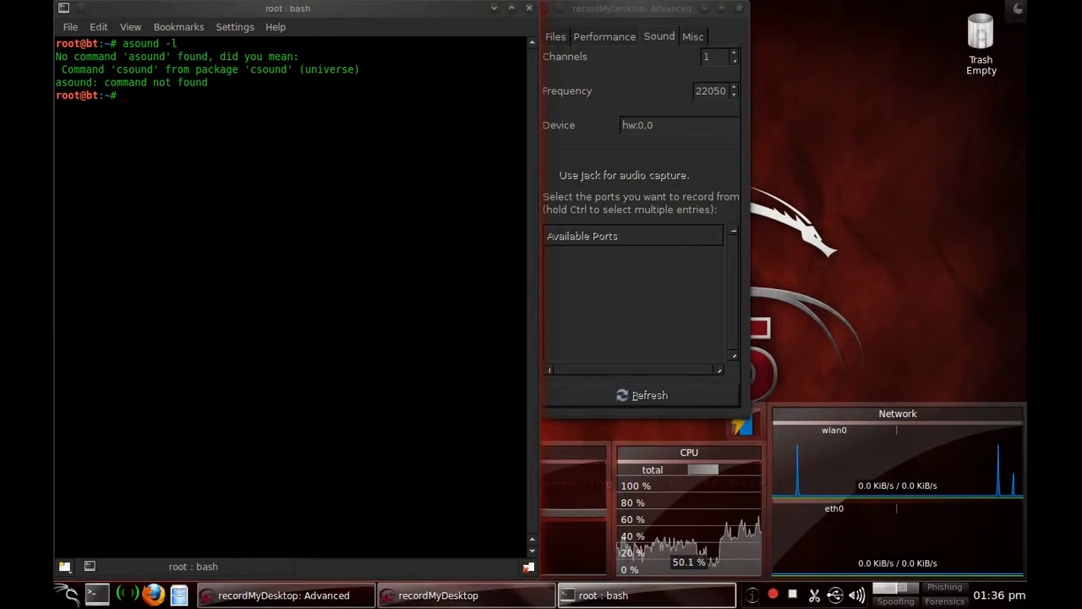
{"action": "type", "text": "asound -l"}
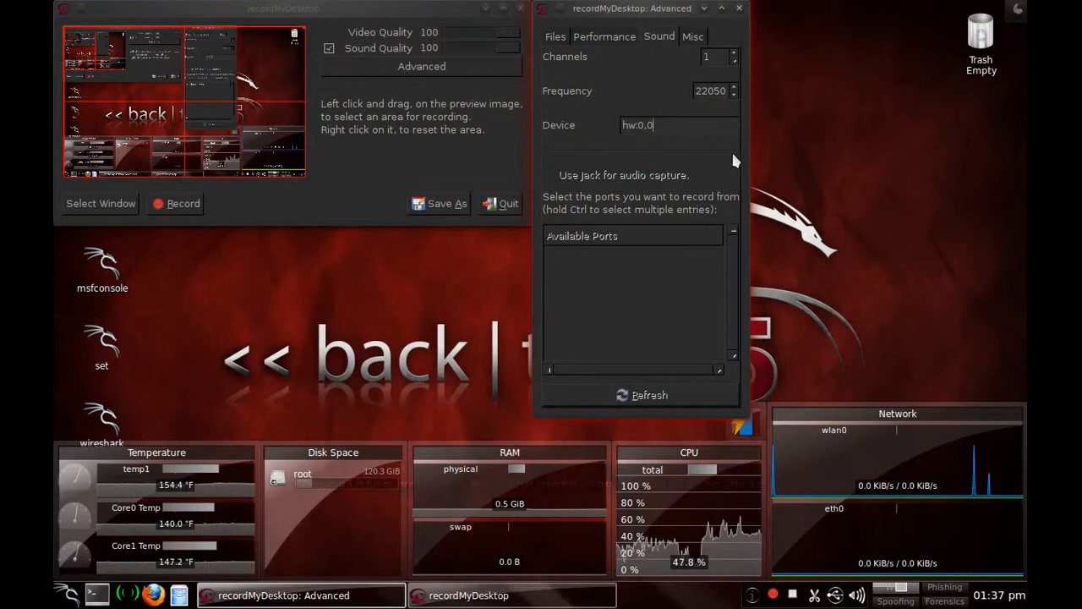
{"action": "mouse_move", "coordinate": [696, 95]}
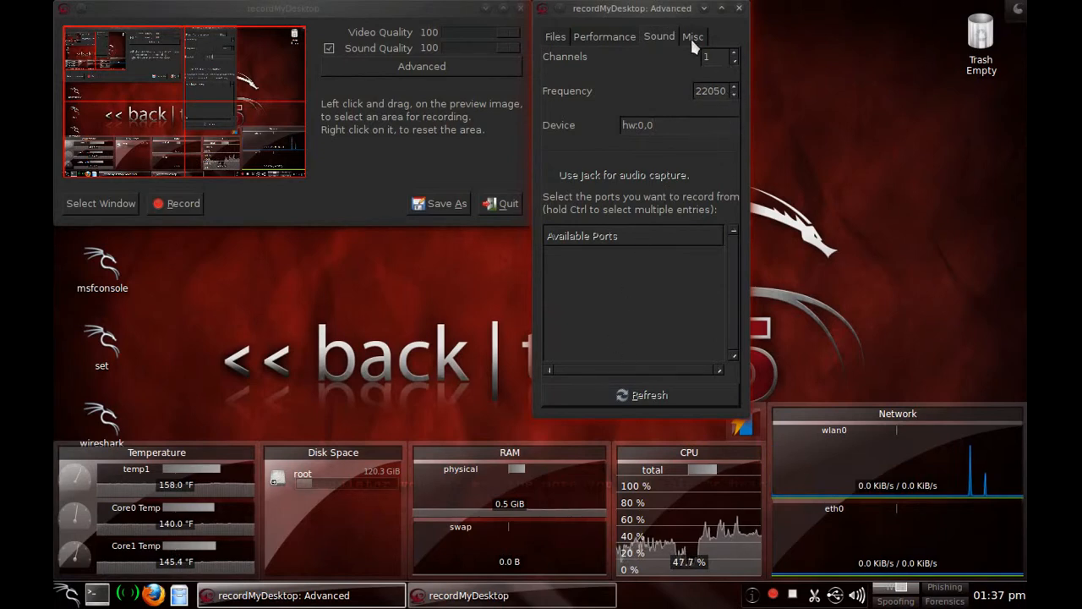
{"action": "mouse_move", "coordinate": [642, 144]}
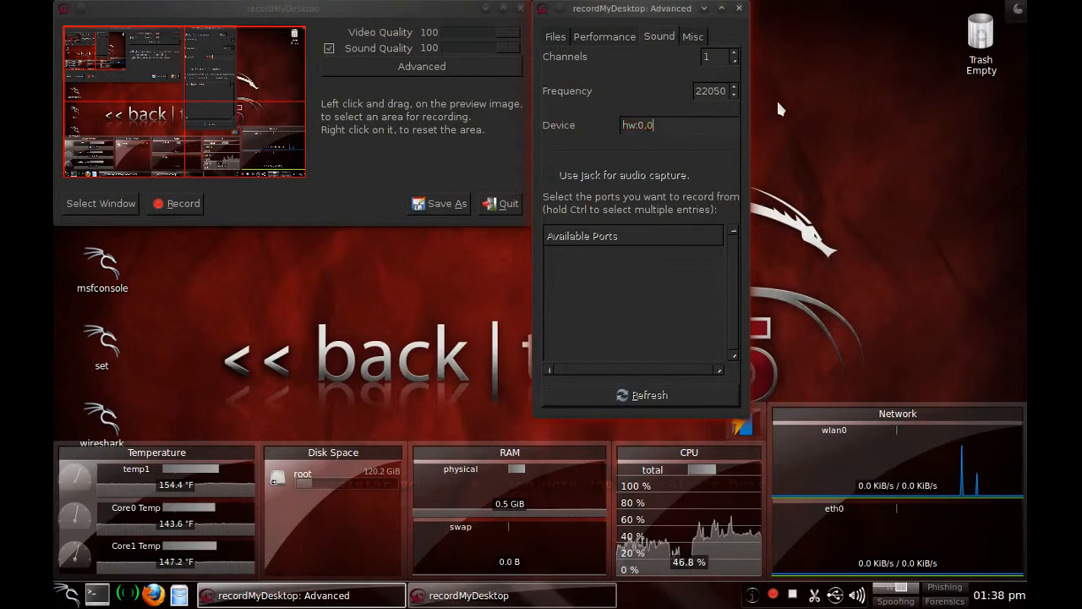
- In the Misc settings toggle Tooltips off and back on, then close the Advanced window
{"action": "left_click", "coordinate": [705, 36]}
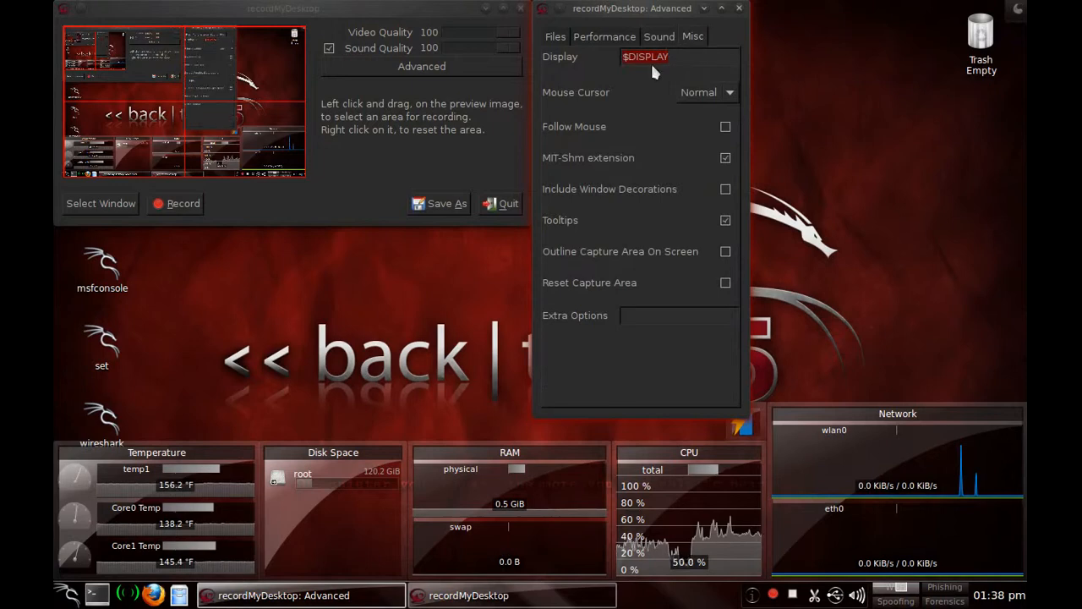
{"action": "mouse_move", "coordinate": [669, 144]}
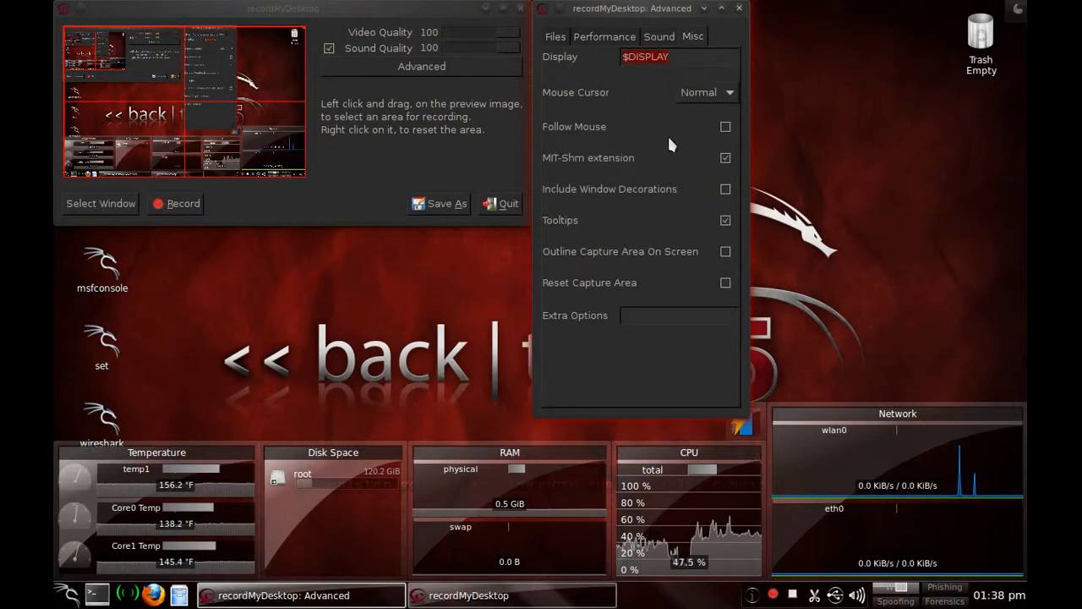
{"action": "mouse_move", "coordinate": [575, 169]}
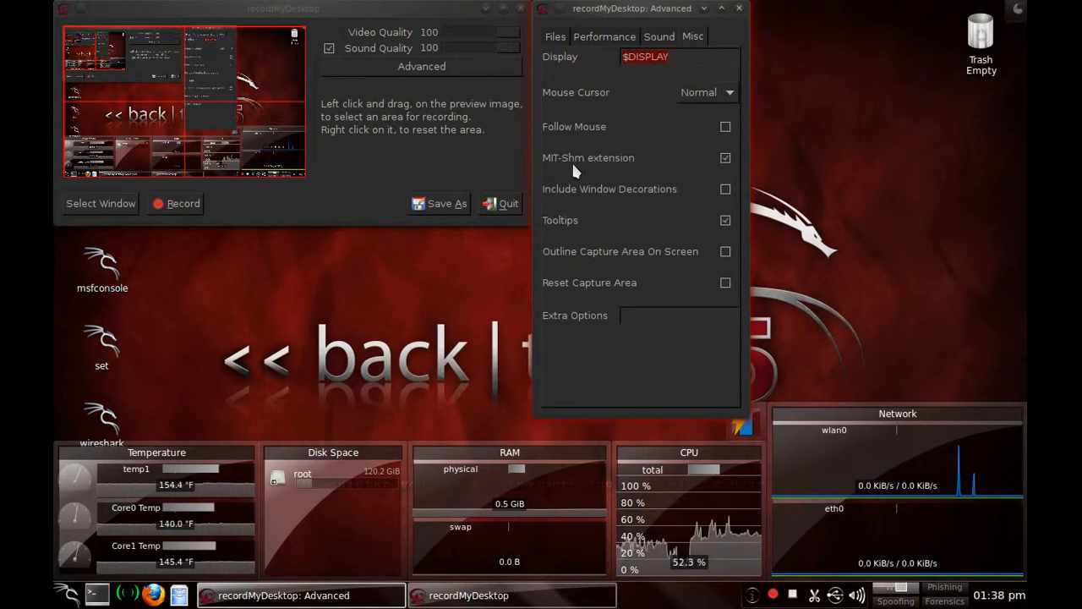
{"action": "mouse_move", "coordinate": [619, 233]}
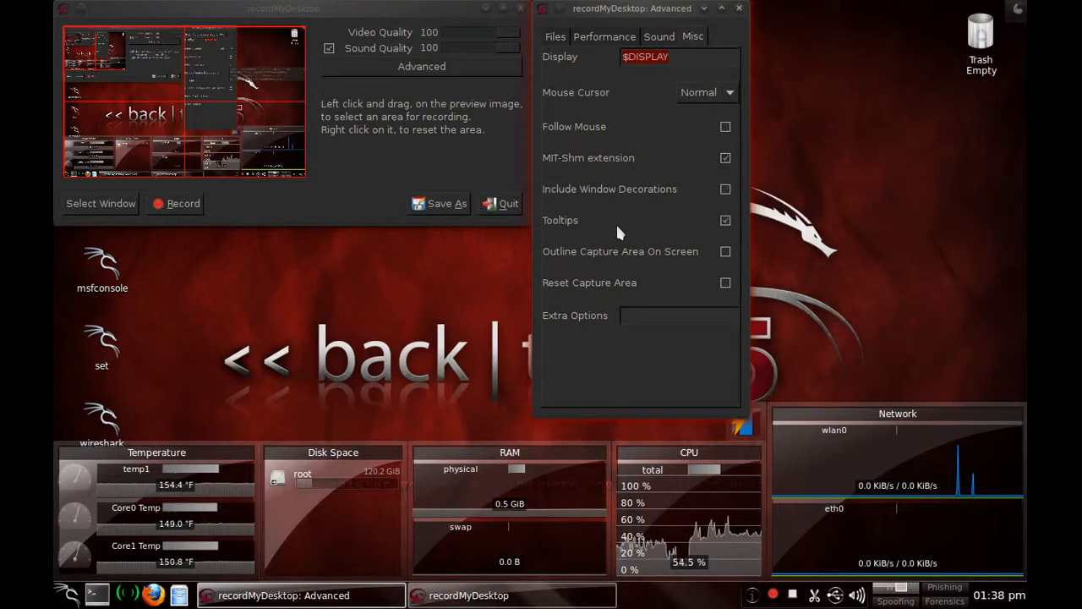
{"action": "left_click", "coordinate": [725, 220]}
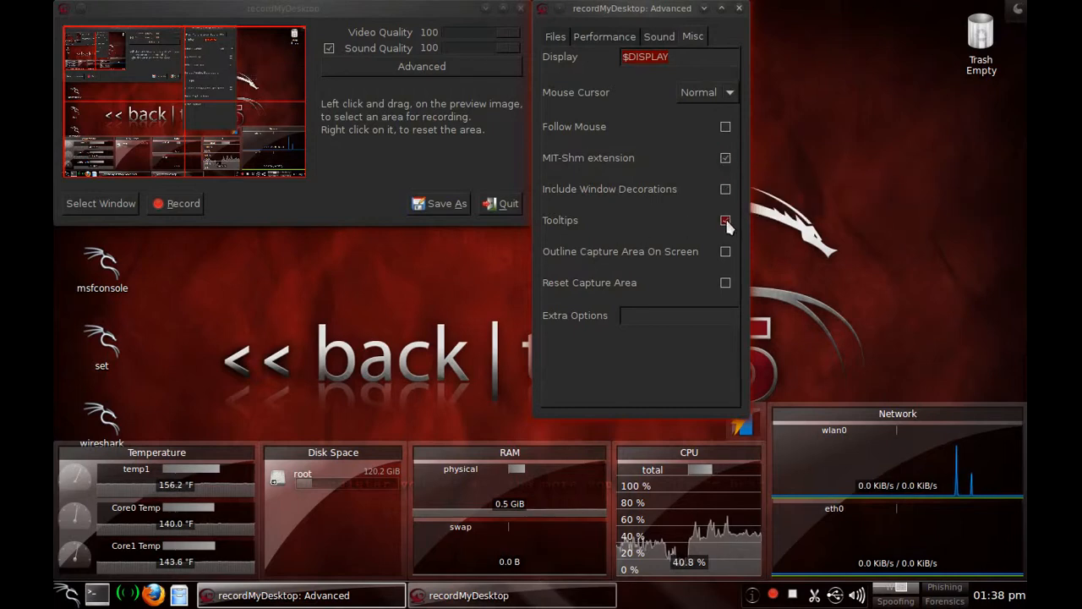
{"action": "mouse_move", "coordinate": [725, 220]}
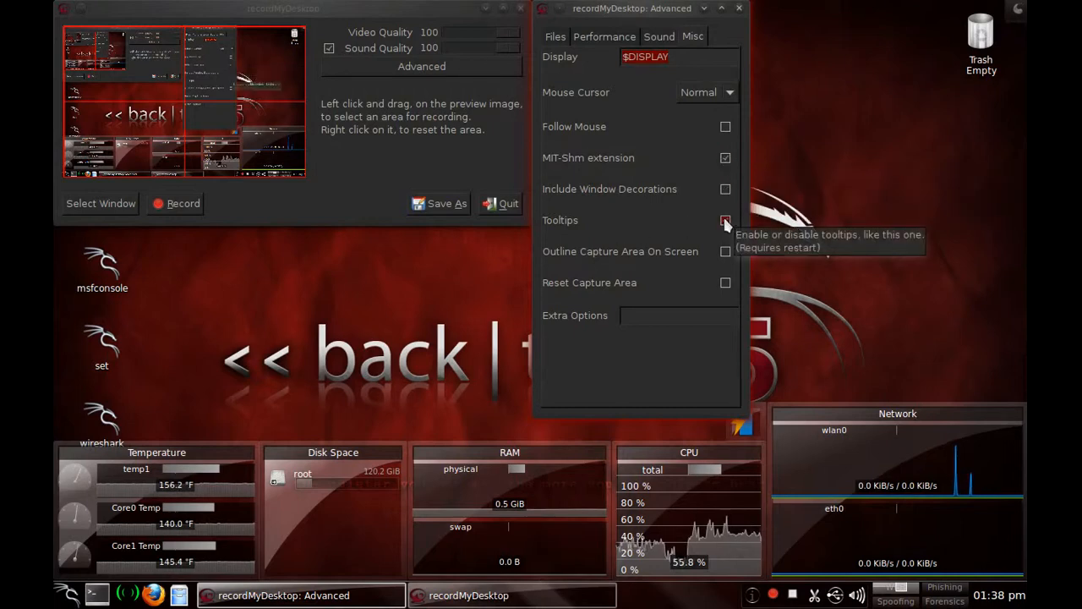
{"action": "left_click", "coordinate": [726, 219]}
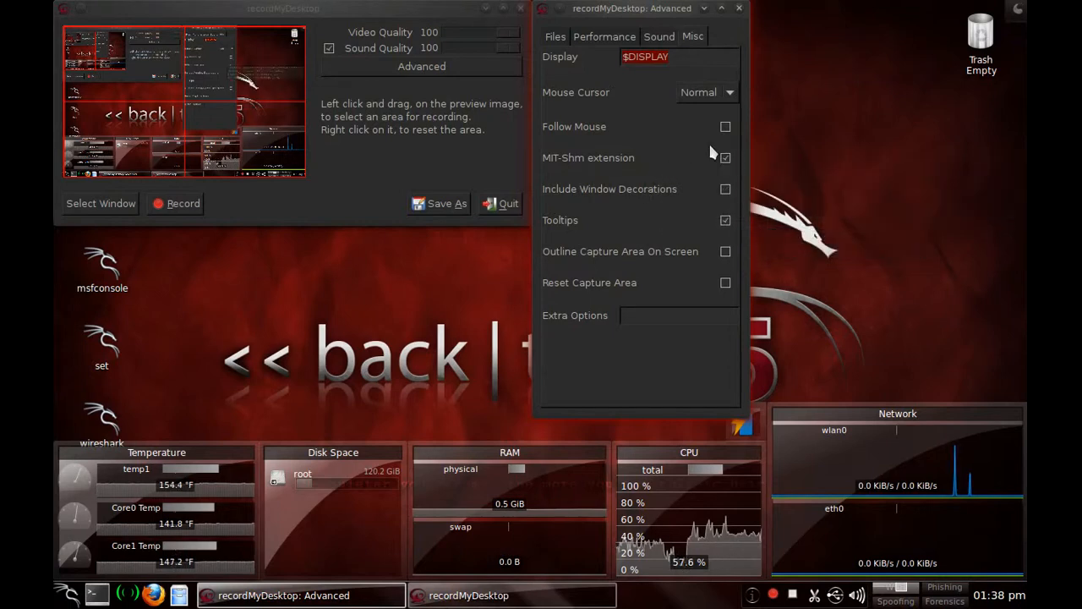
{"action": "mouse_move", "coordinate": [737, 10]}
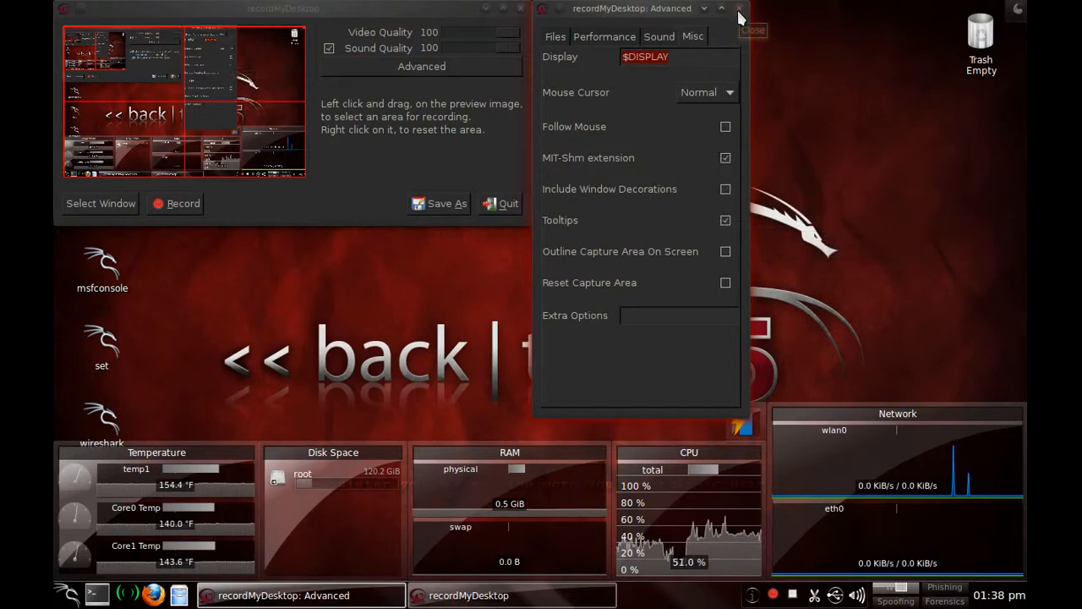
{"action": "left_click", "coordinate": [737, 12]}
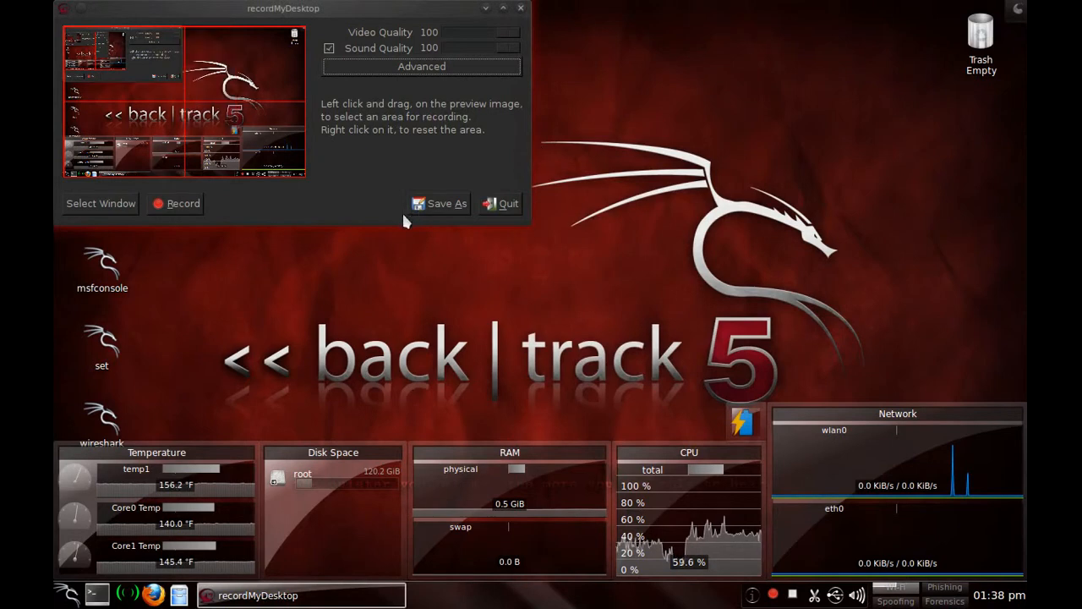
{"action": "mouse_move", "coordinate": [440, 206]}
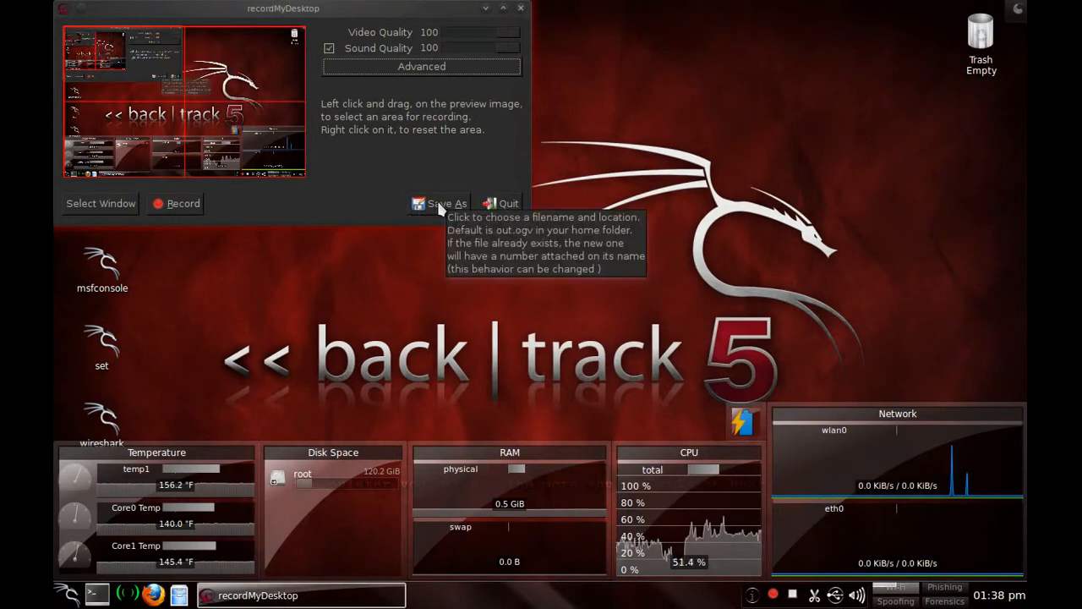
- Check in Save As that recordings go to the Tutorials folder, then cancel the dialog
{"action": "left_click", "coordinate": [445, 202]}
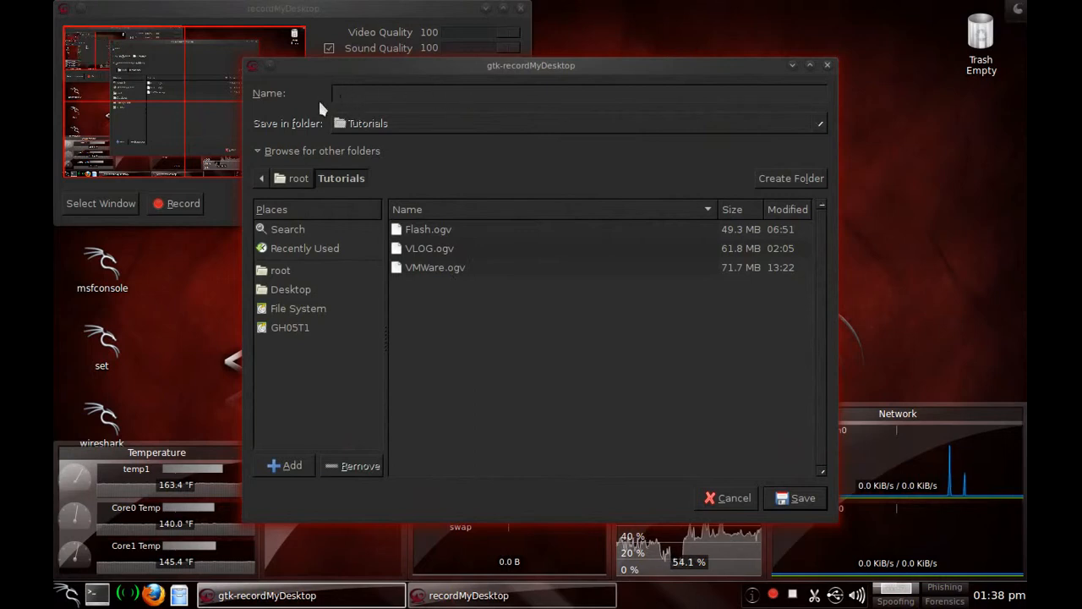
{"action": "left_click", "coordinate": [358, 93]}
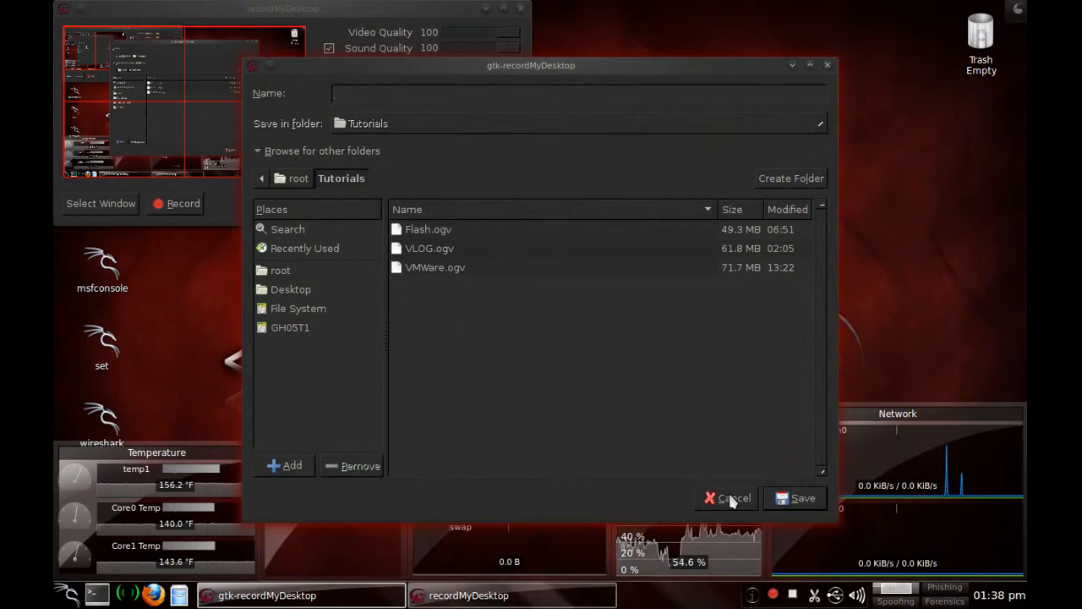
{"action": "left_click", "coordinate": [729, 497]}
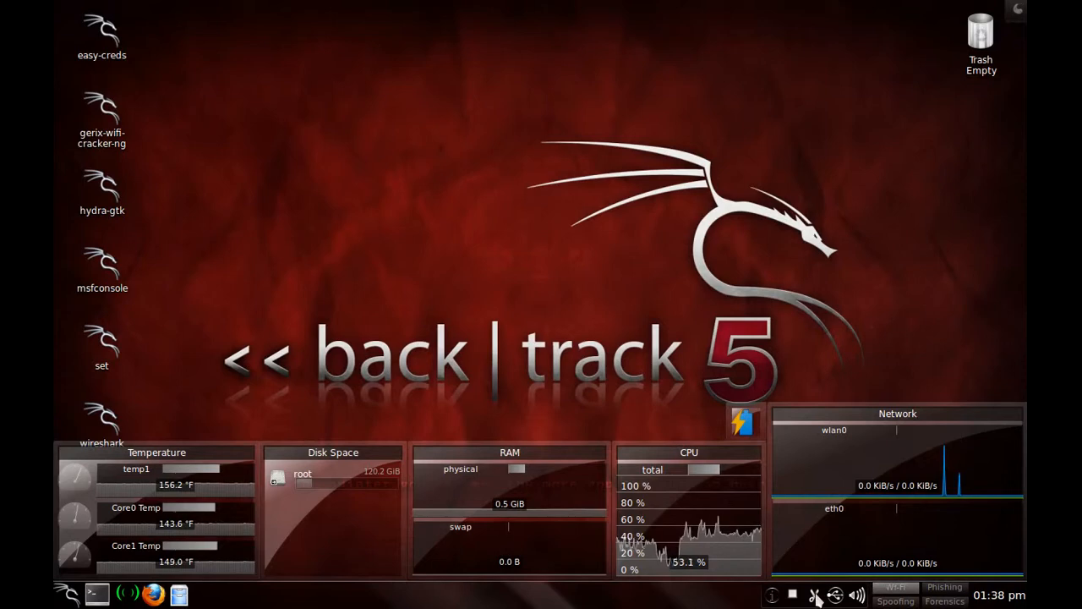
- In KMix Configure Channels, keep Capture and Mic Boost visible, confirm, and centre the mixer window
{"action": "left_click", "coordinate": [852, 597]}
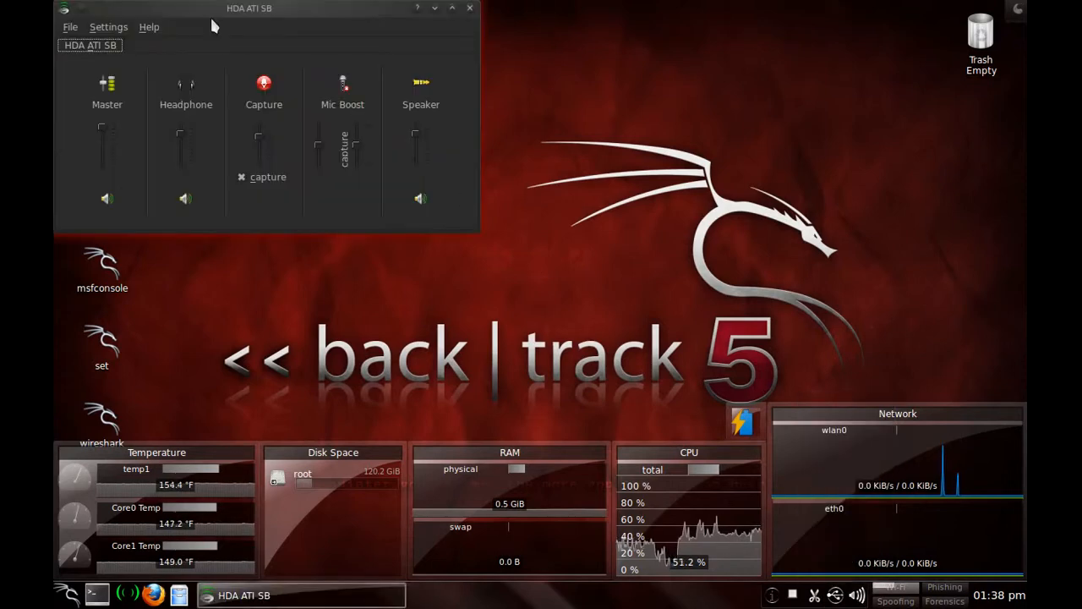
{"action": "left_click", "coordinate": [108, 27]}
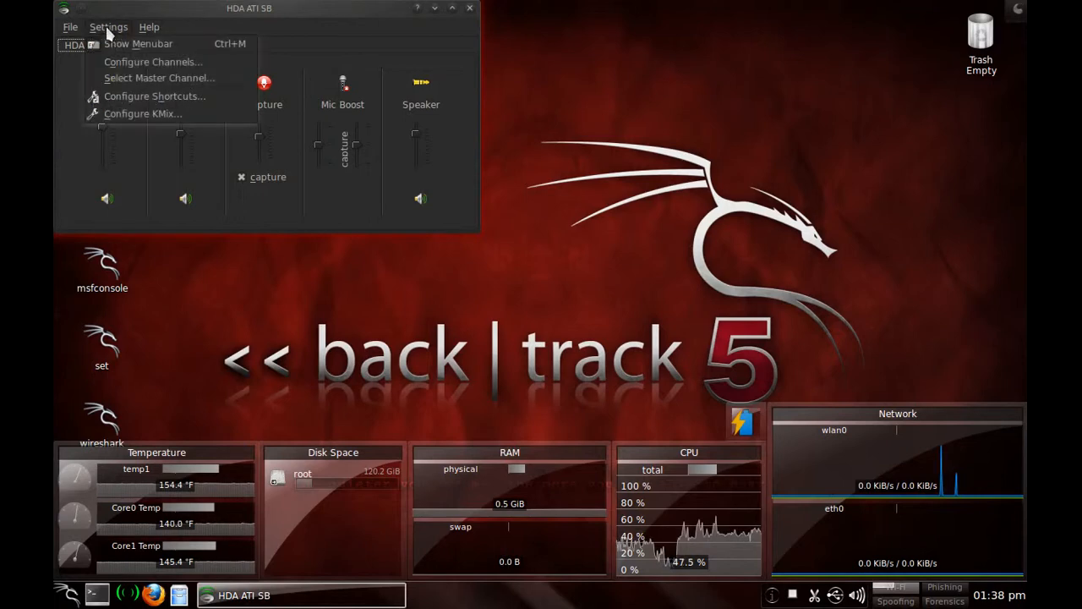
{"action": "mouse_move", "coordinate": [152, 61]}
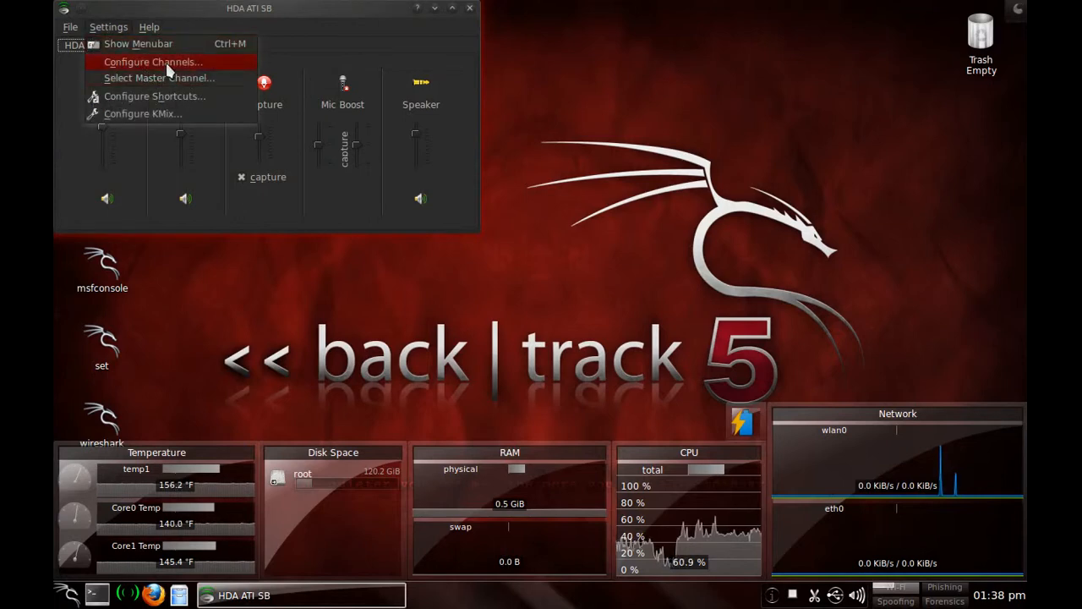
{"action": "left_click", "coordinate": [155, 61]}
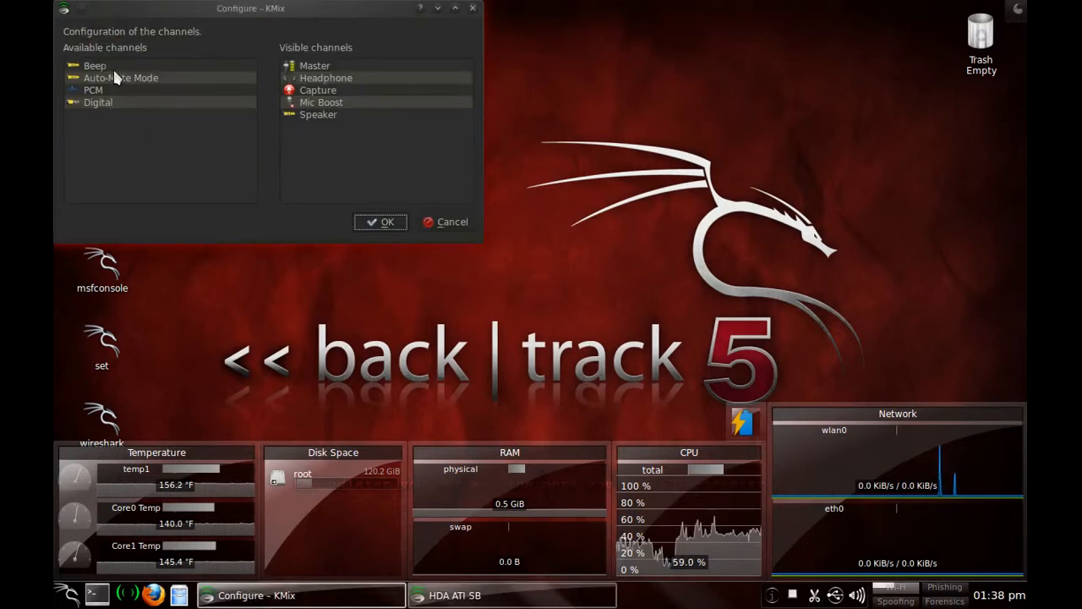
{"action": "mouse_move", "coordinate": [375, 112]}
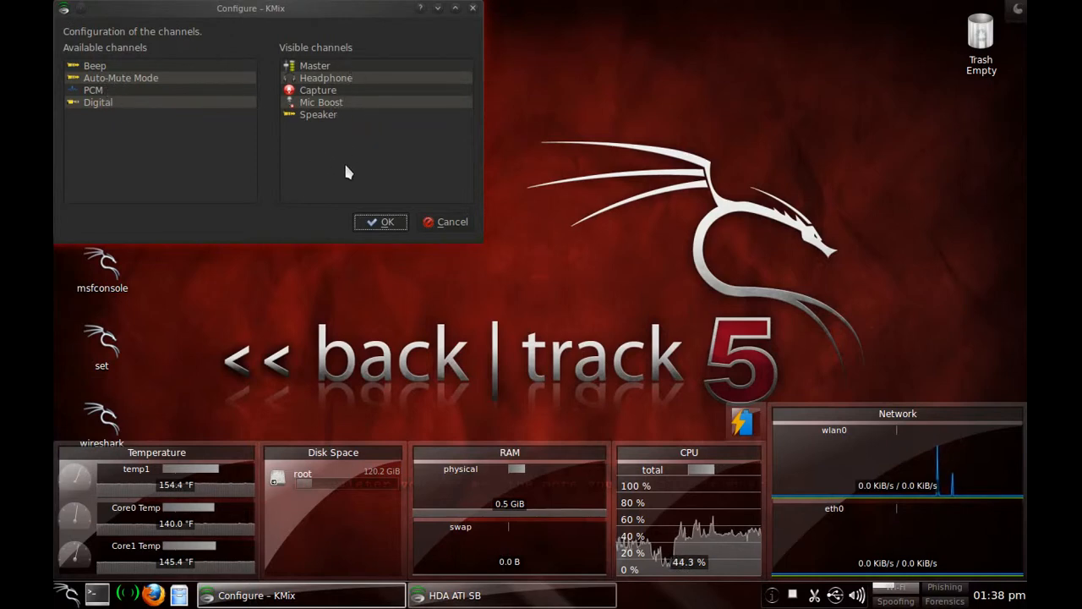
{"action": "left_click", "coordinate": [381, 222]}
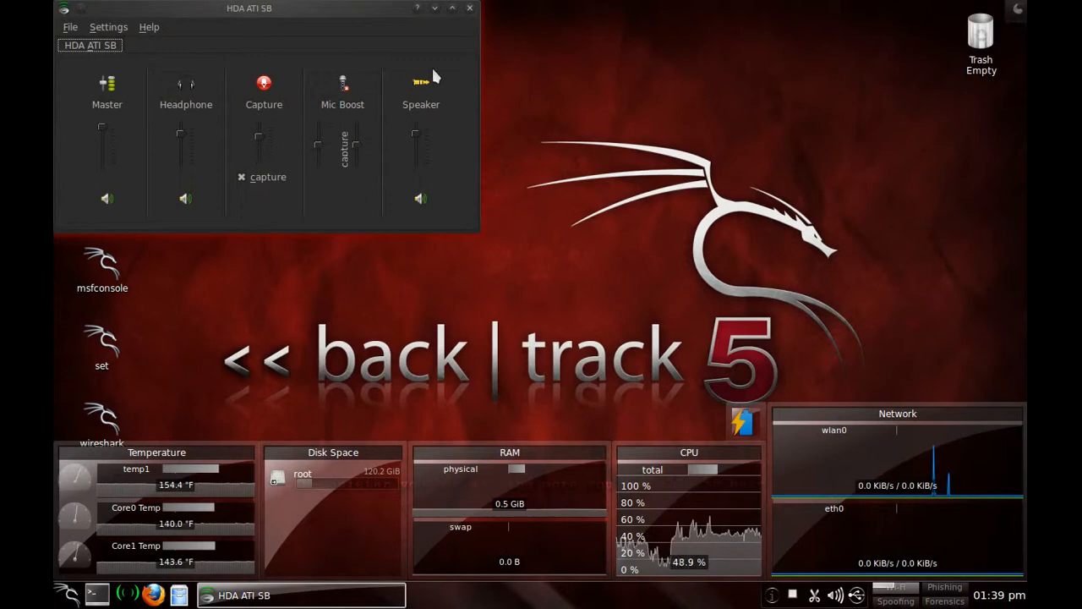
{"action": "left_click_drag", "start_coordinate": [250, 7], "coordinate": [456, 44]}
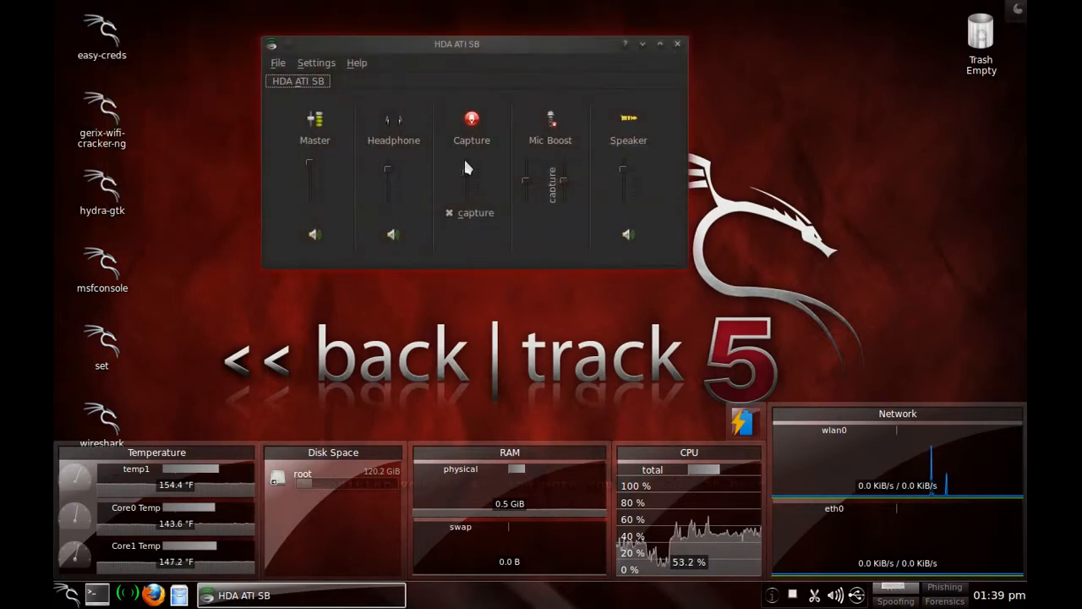
- Close KMix, view the Home folder in Dolphin, then close the file manager
{"action": "left_click", "coordinate": [677, 43]}
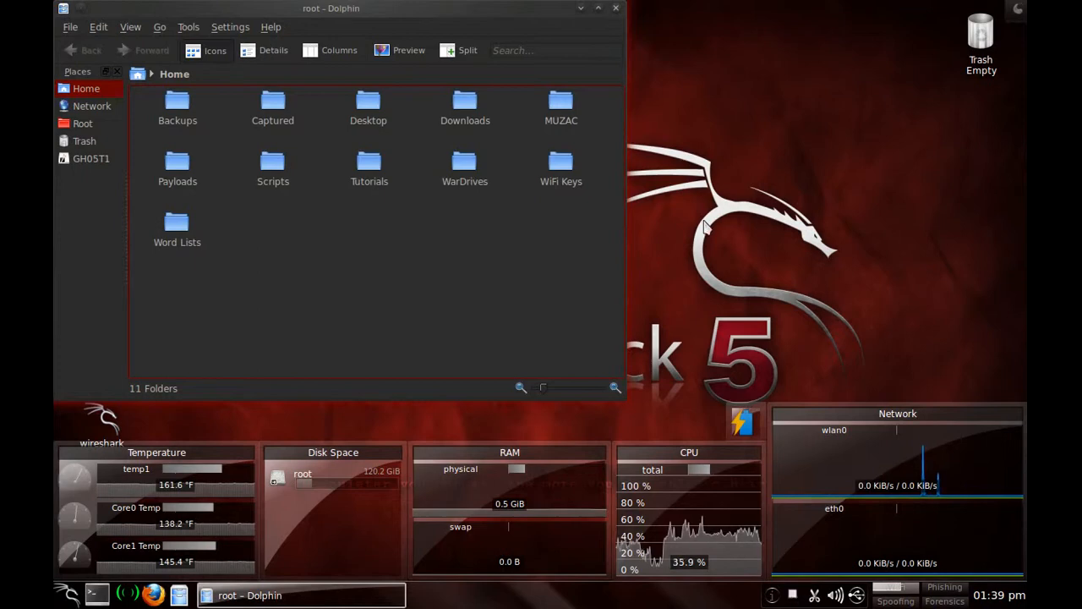
{"action": "left_click", "coordinate": [612, 7]}
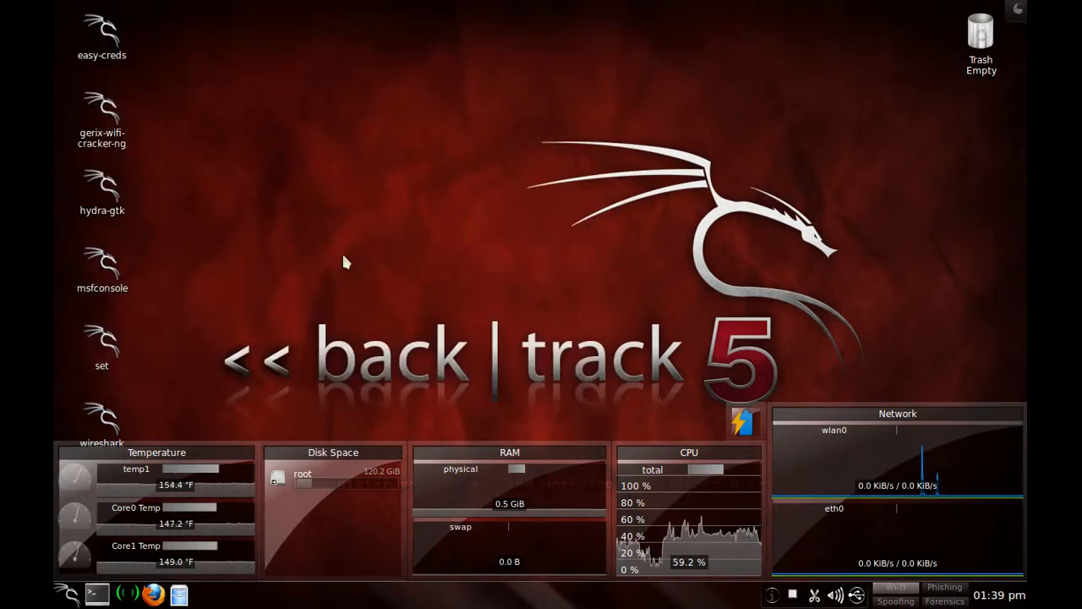
{"action": "mouse_move", "coordinate": [791, 595]}
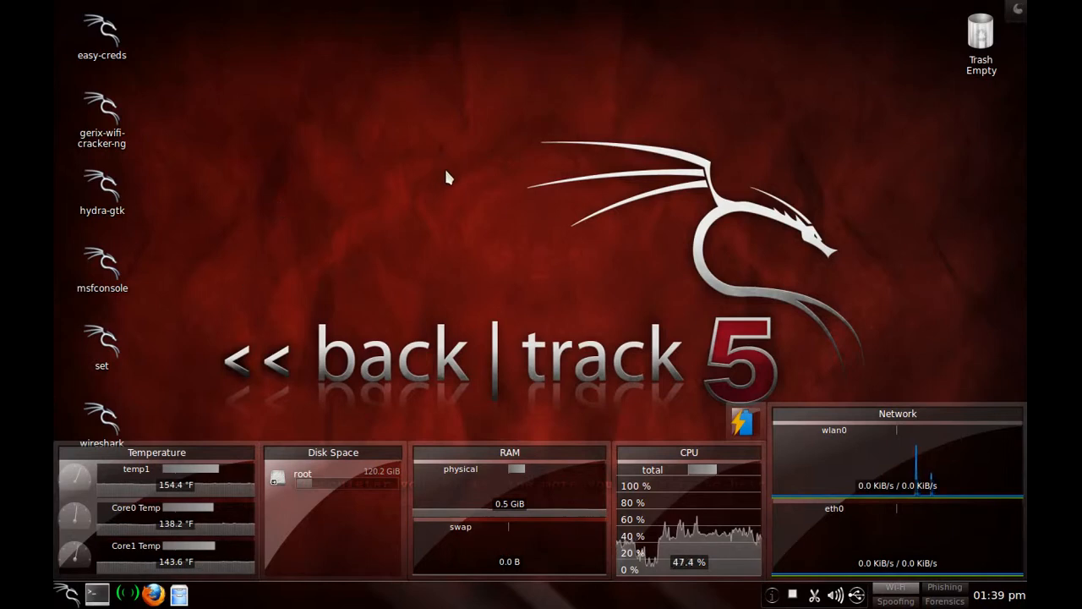
{"action": "mouse_move", "coordinate": [531, 154]}
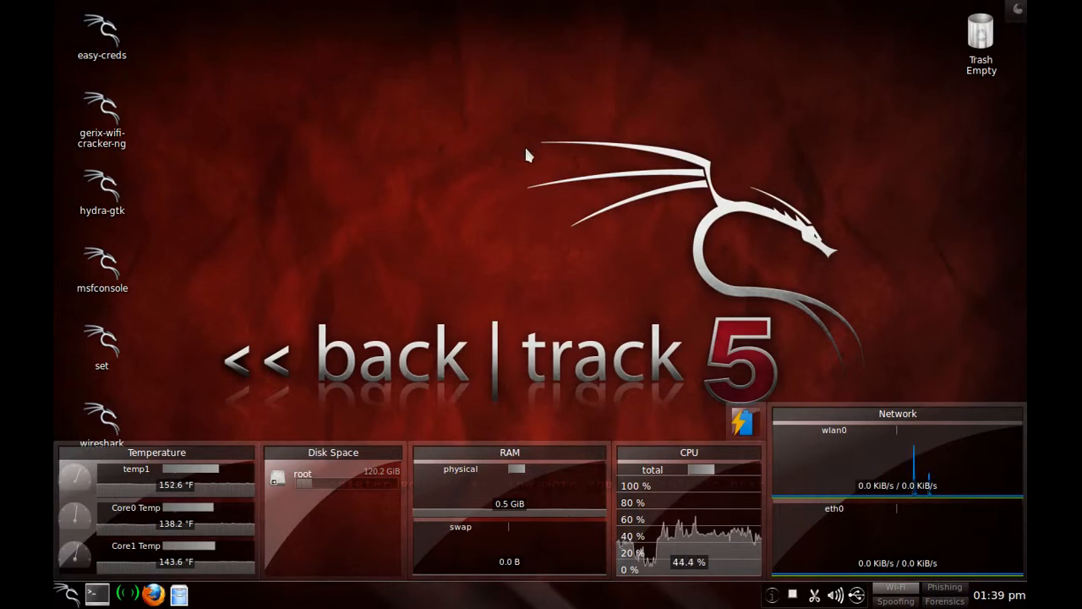
{"action": "mouse_move", "coordinate": [548, 162]}
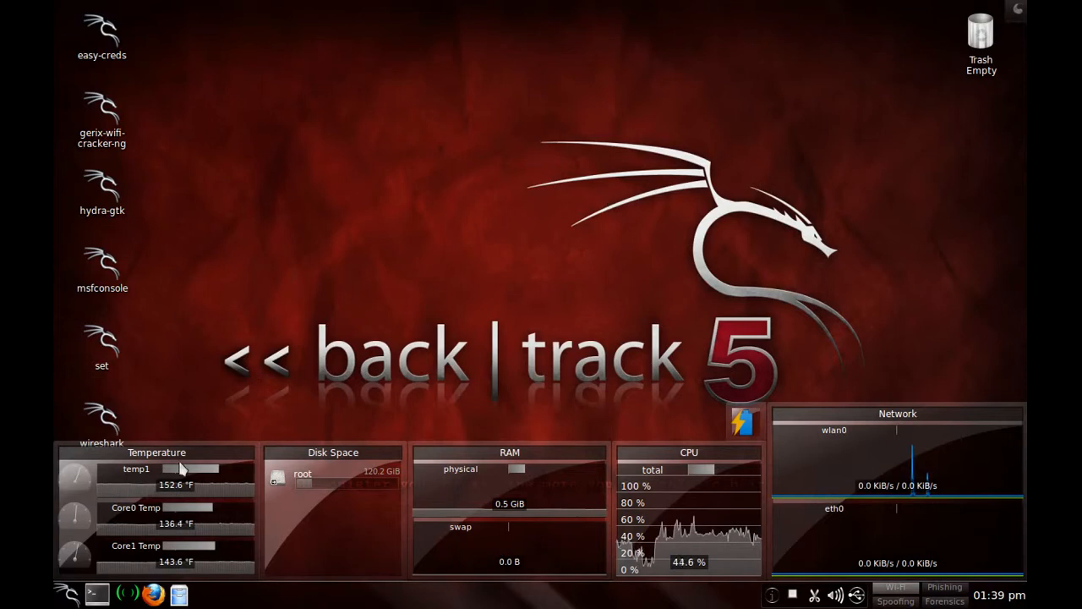
{"action": "mouse_move", "coordinate": [301, 230]}
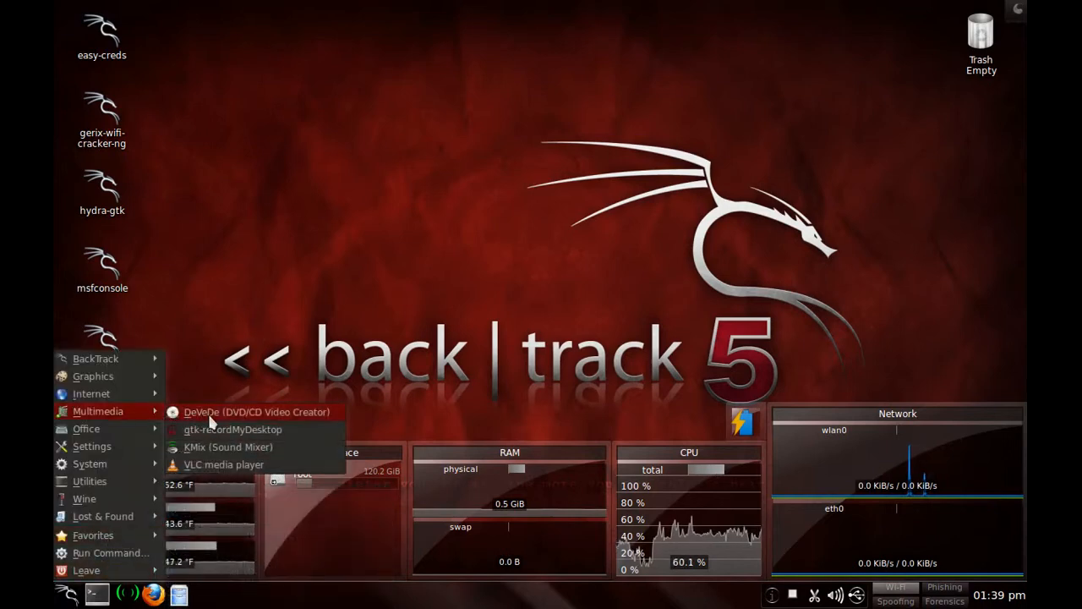
{"action": "left_click", "coordinate": [278, 413]}
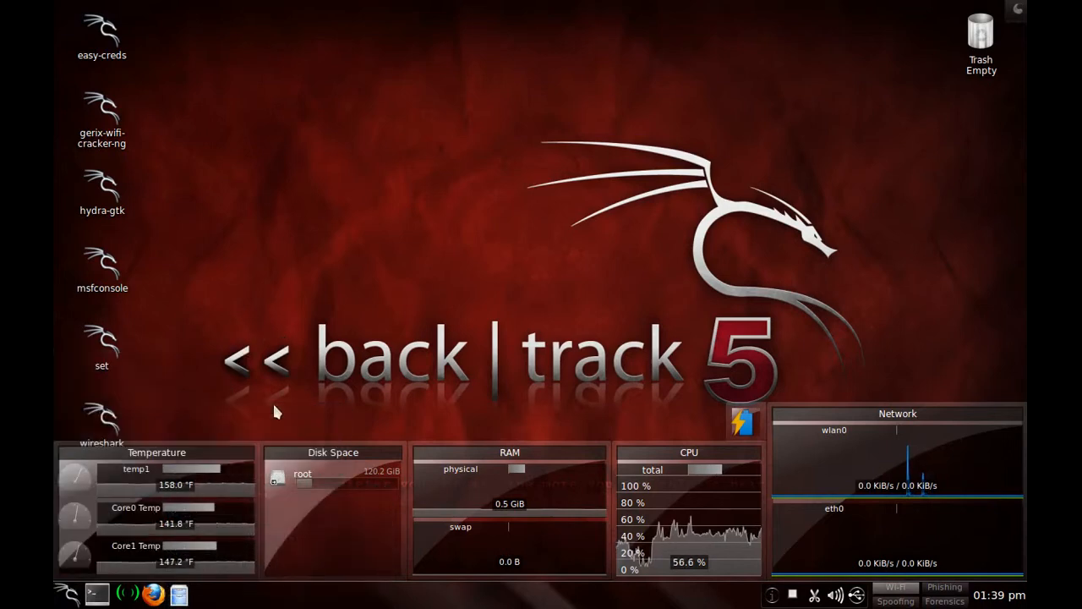
{"action": "mouse_move", "coordinate": [642, 194]}
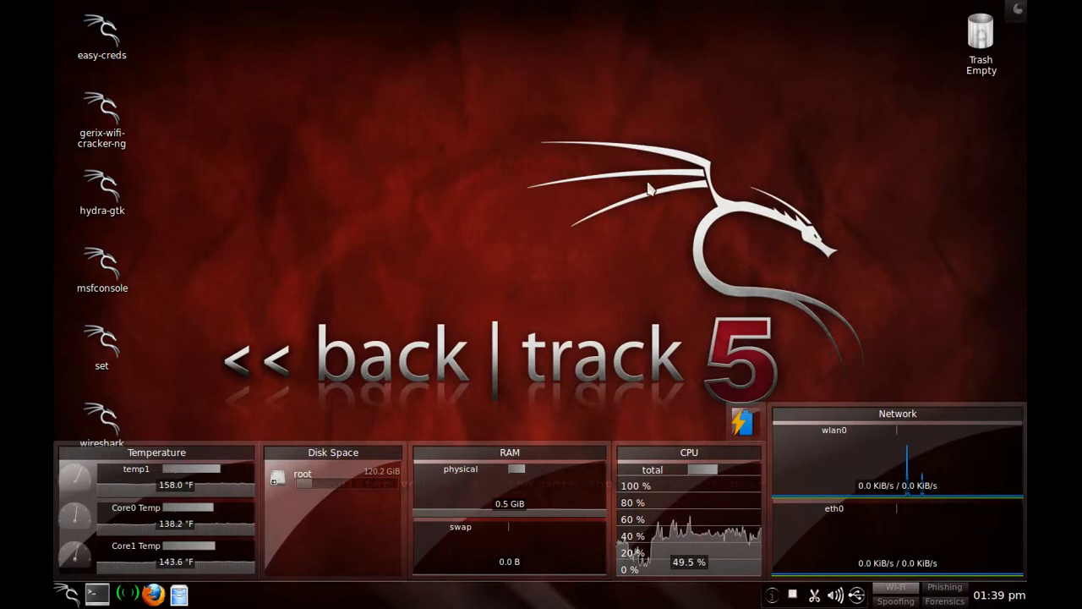
{"action": "mouse_move", "coordinate": [538, 193]}
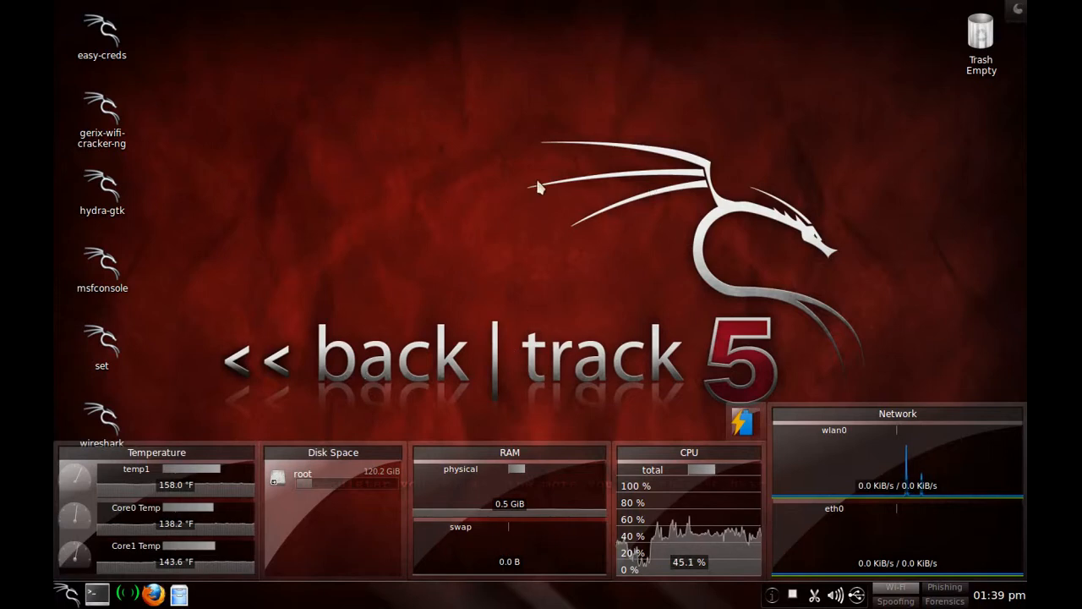
{"action": "mouse_move", "coordinate": [531, 197]}
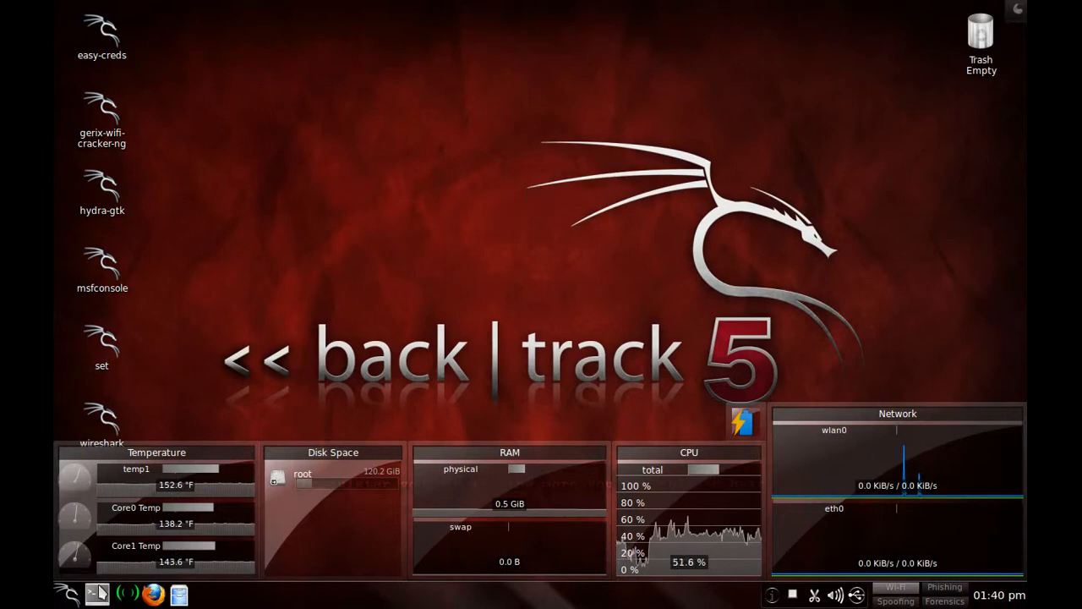
- In a new Konsole terminal enter 'asound -l' and start typing 'apt-get install devede'
{"action": "left_click", "coordinate": [95, 590]}
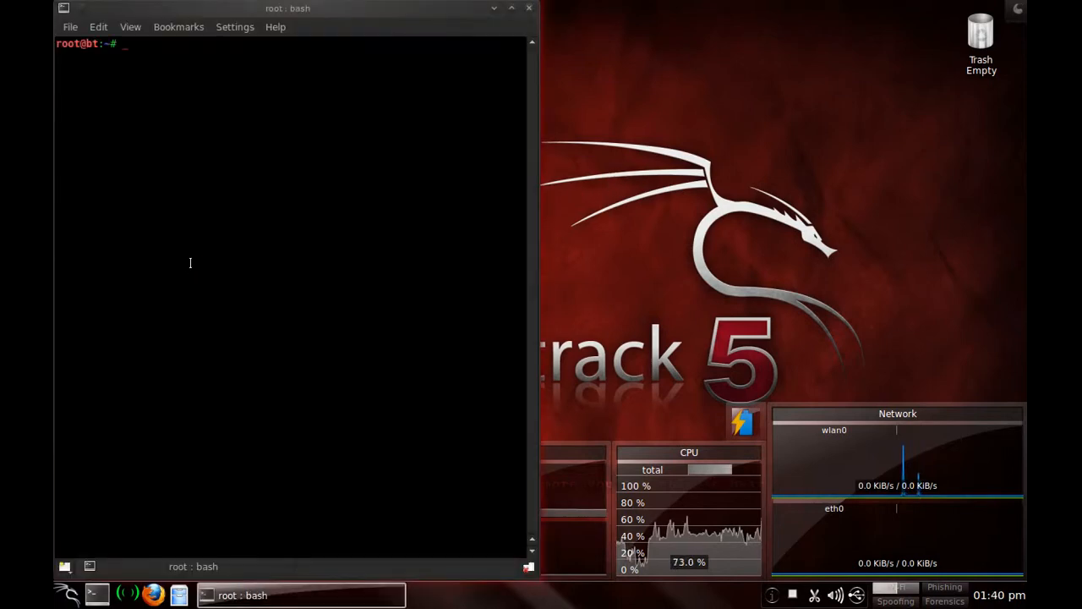
{"action": "type", "text": "asound -l"}
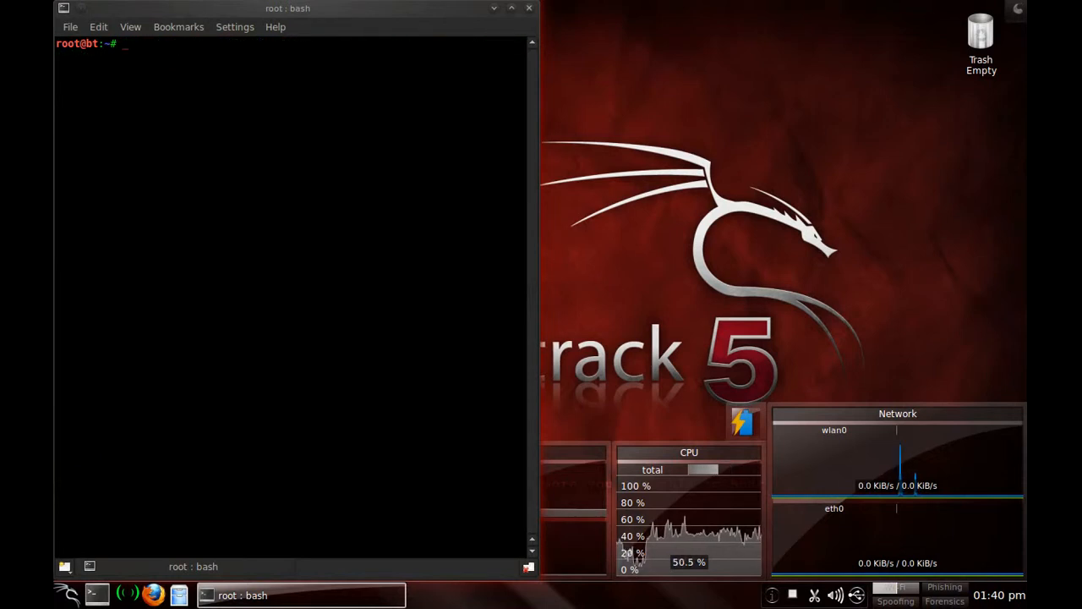
{"action": "type", "text": "apt-g"}
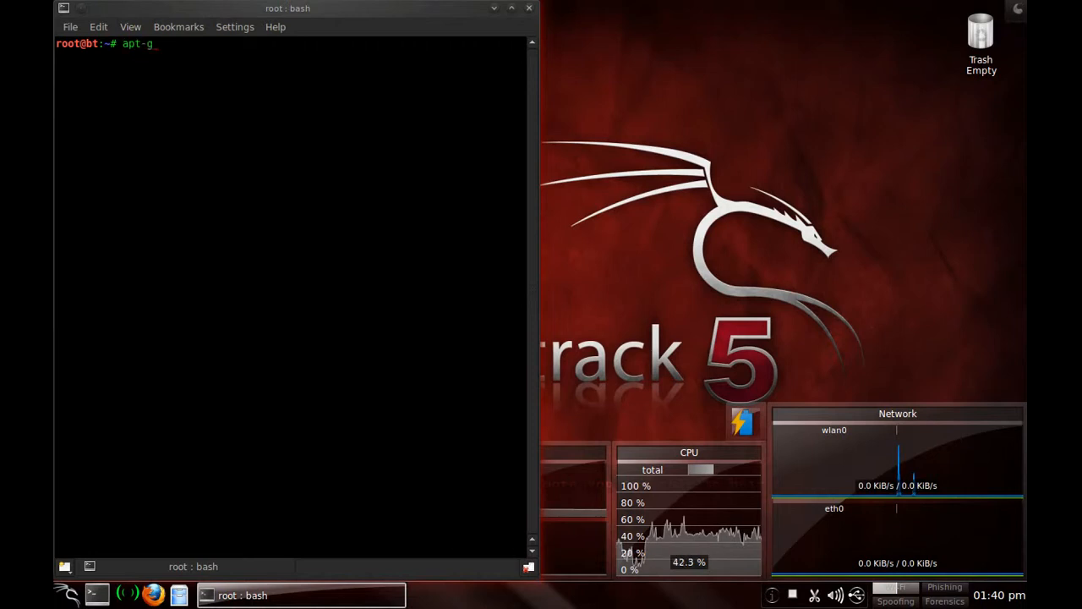
{"action": "type", "text": "et install"}
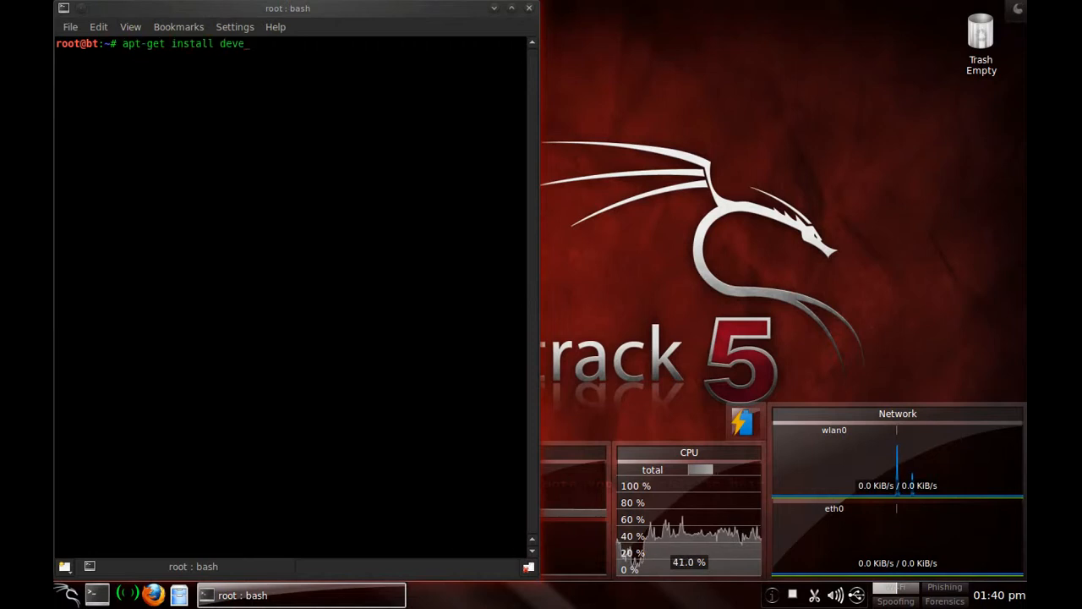
{"action": "type", "text": "de"}
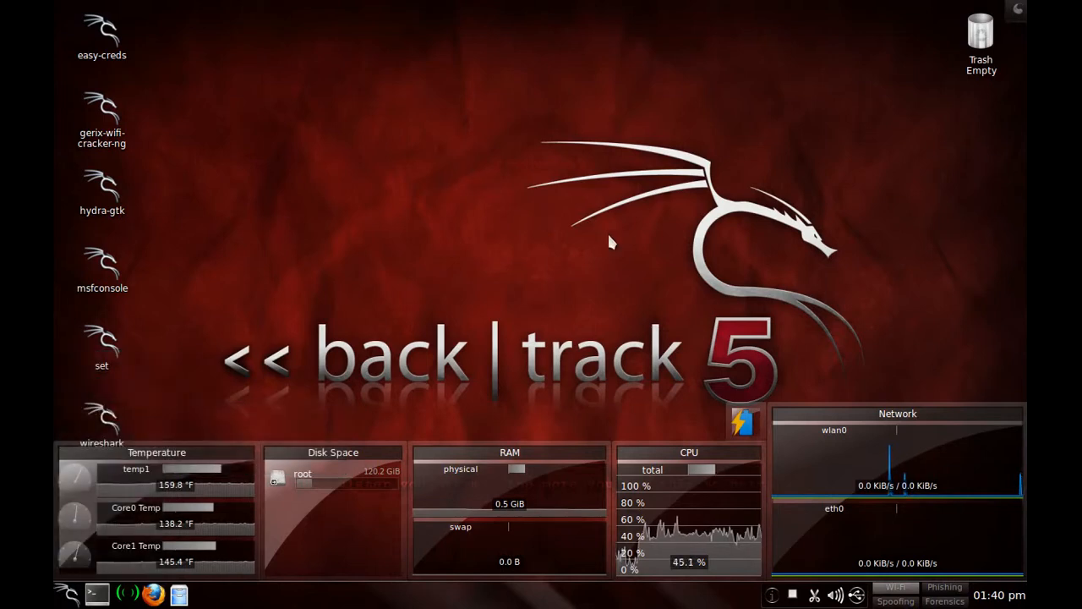
{"action": "mouse_move", "coordinate": [599, 256]}
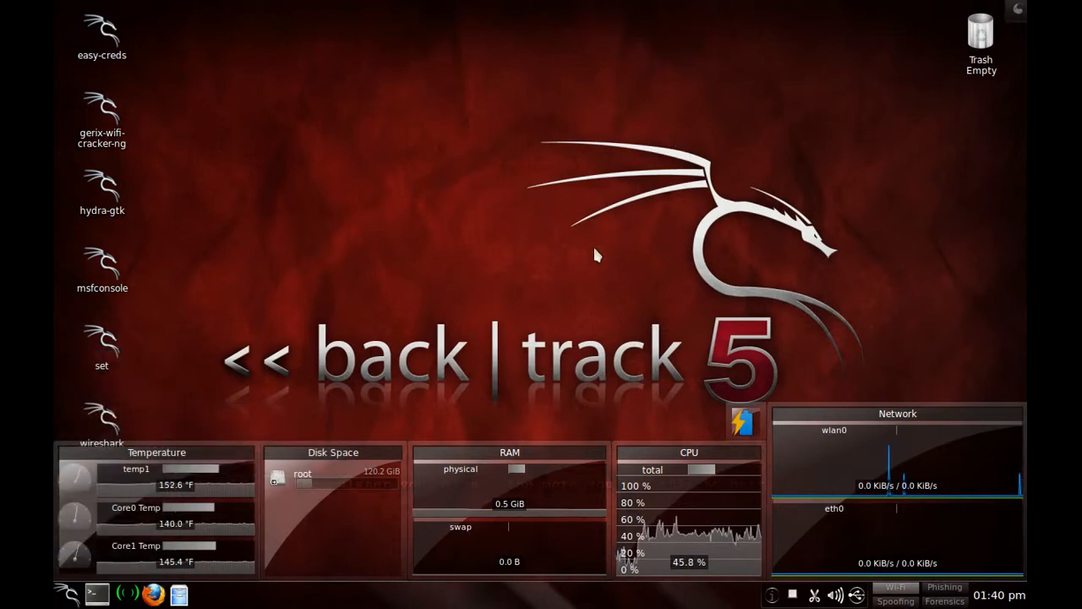
{"action": "mouse_move", "coordinate": [391, 275]}
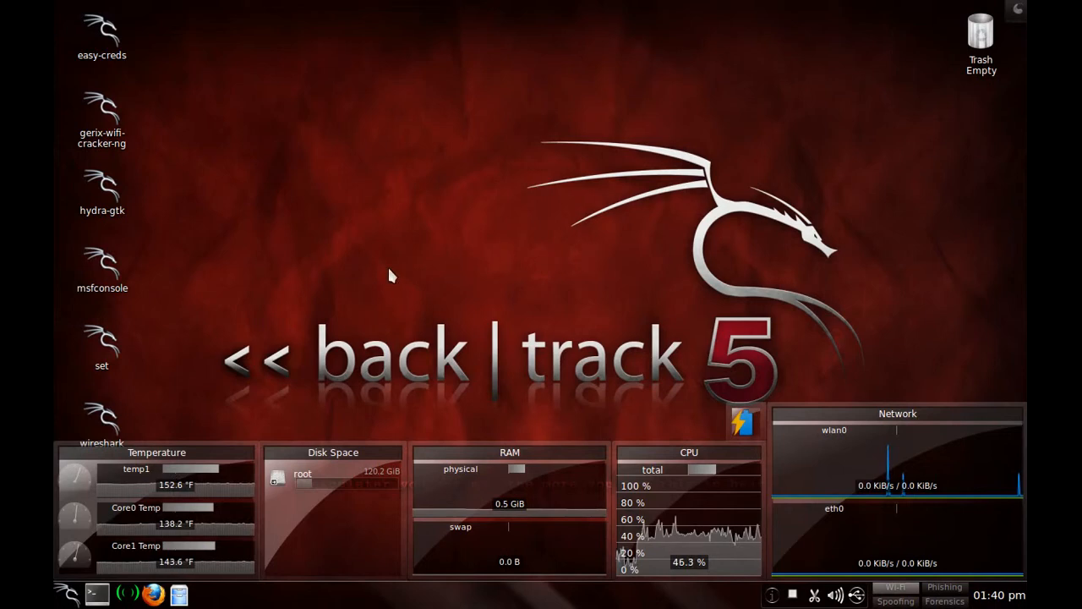
{"action": "mouse_move", "coordinate": [710, 524]}
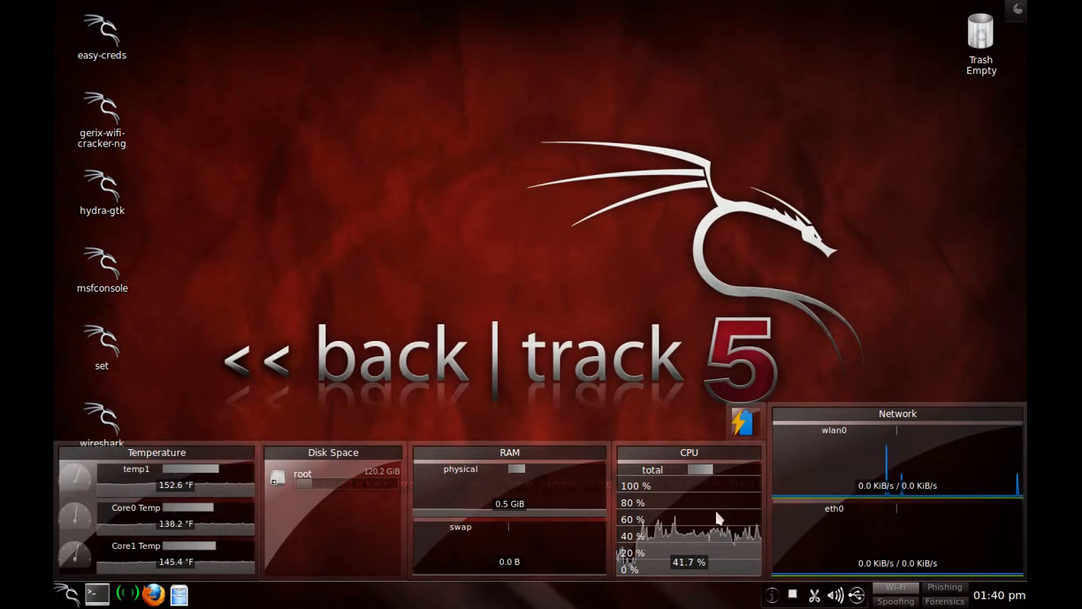